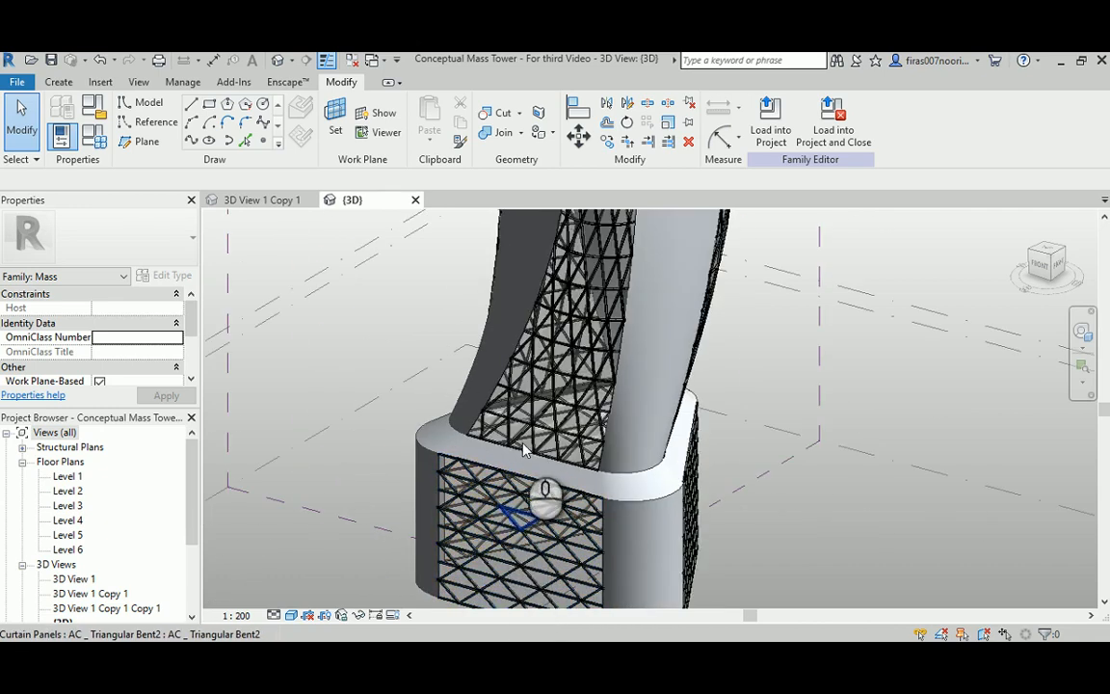
{"action": "mouse_move", "coordinate": [527, 434]}
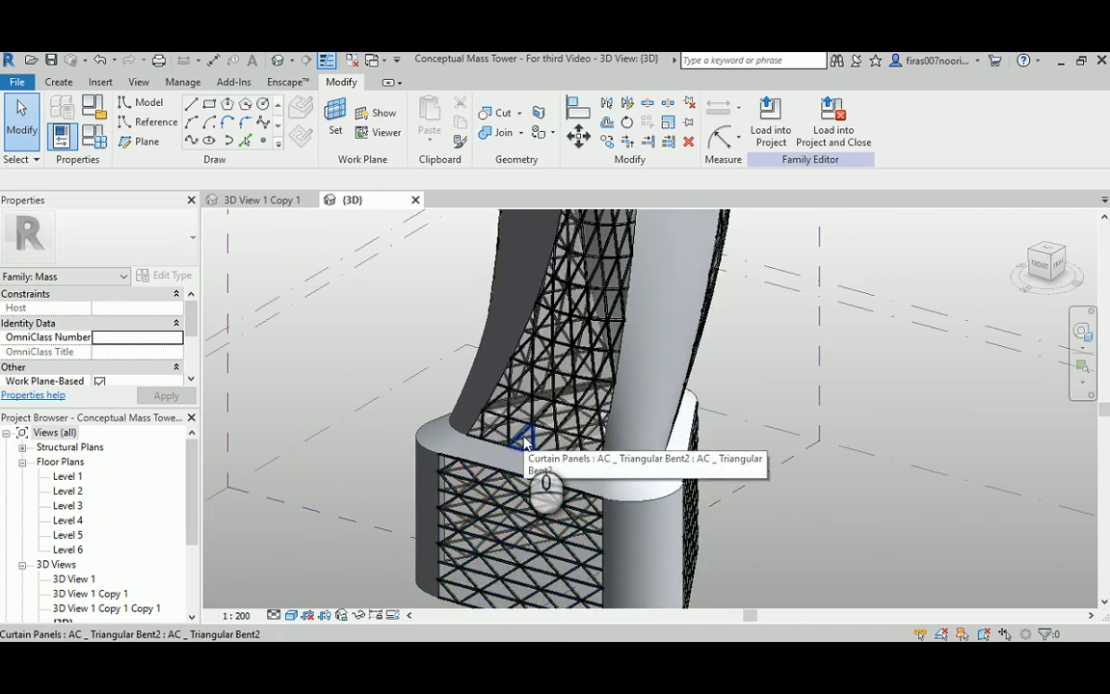
Inspect triangular panels on the tower and pan it to the view centre
{"action": "left_click", "coordinate": [536, 433]}
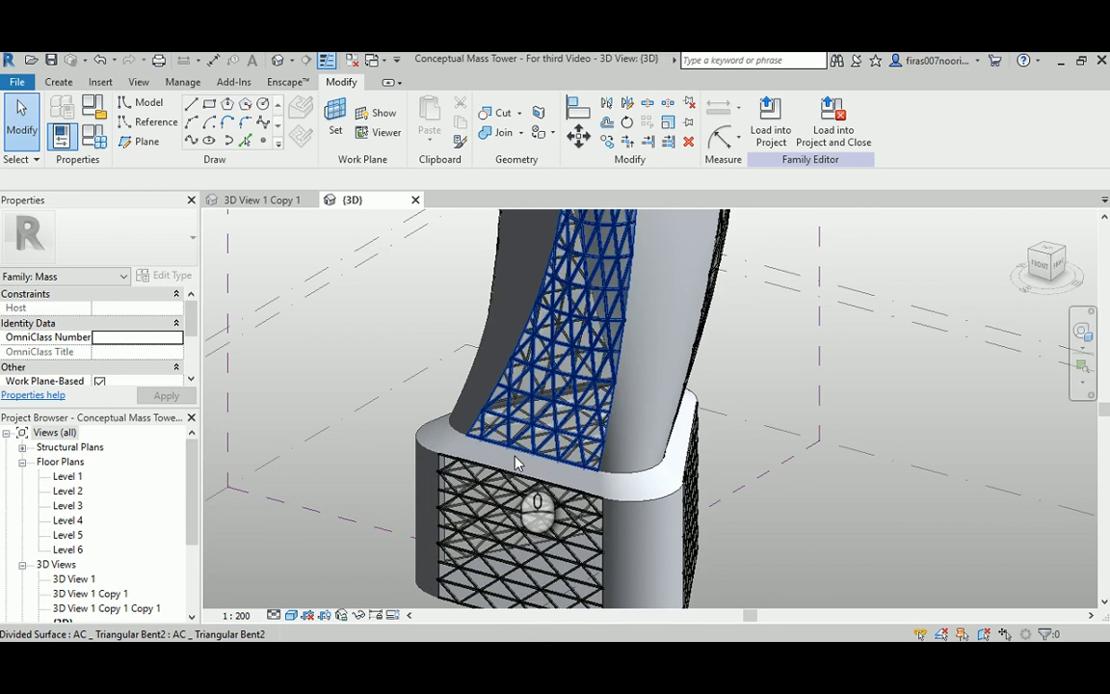
{"action": "left_click", "coordinate": [520, 433]}
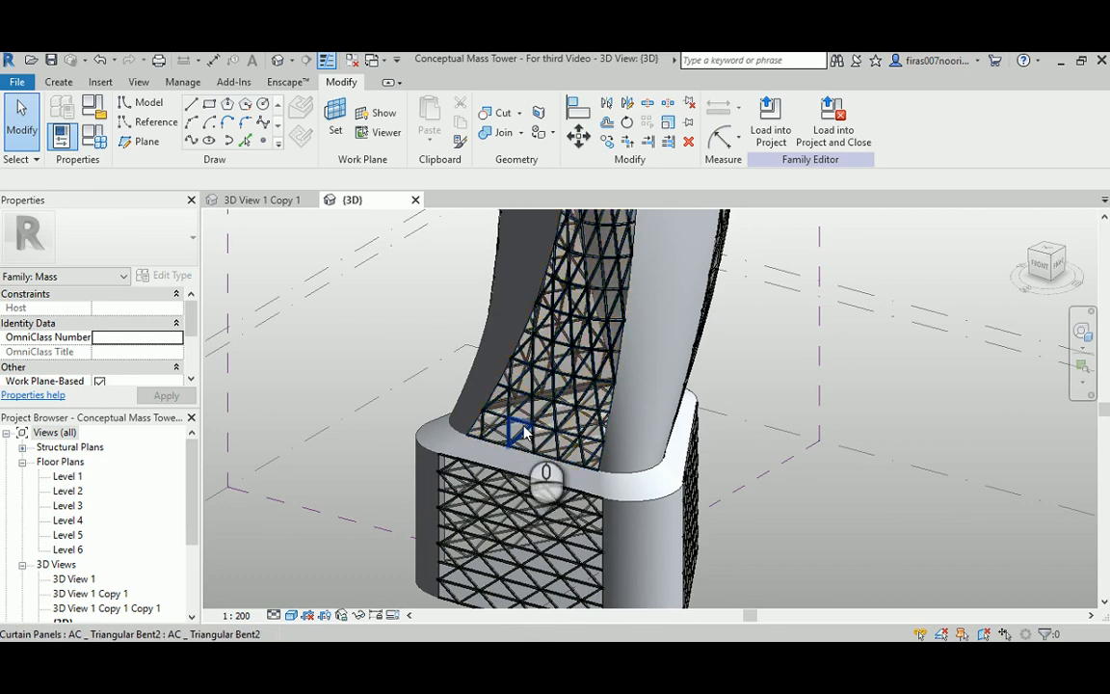
{"action": "mouse_move", "coordinate": [543, 428]}
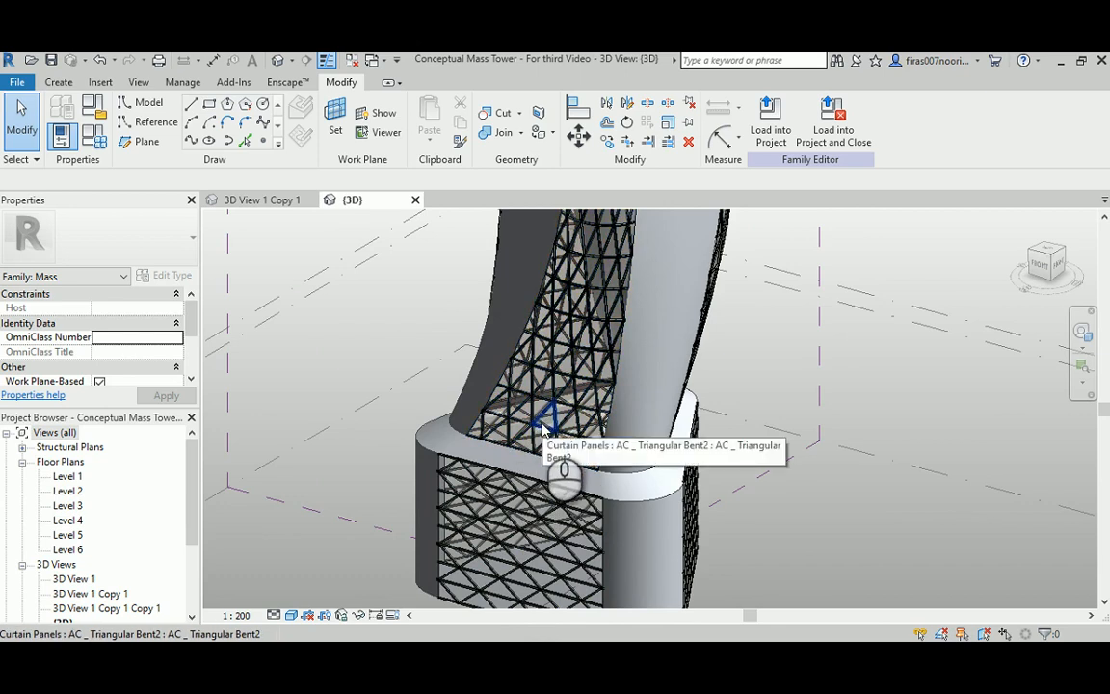
{"action": "left_click", "coordinate": [543, 427]}
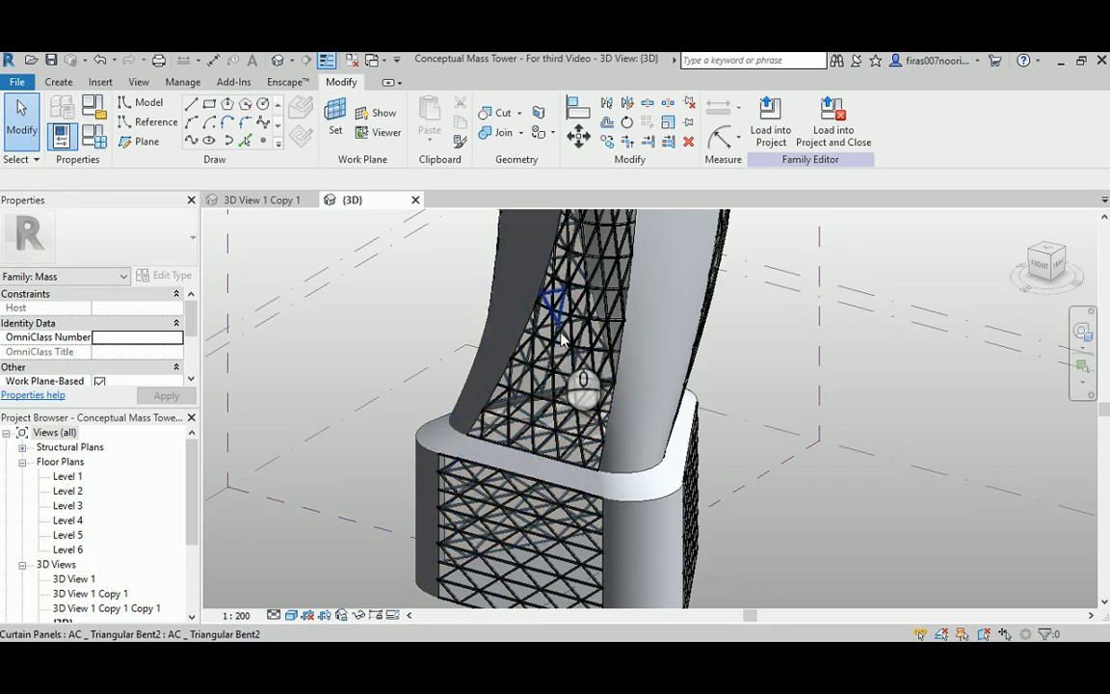
{"action": "left_click", "coordinate": [559, 327]}
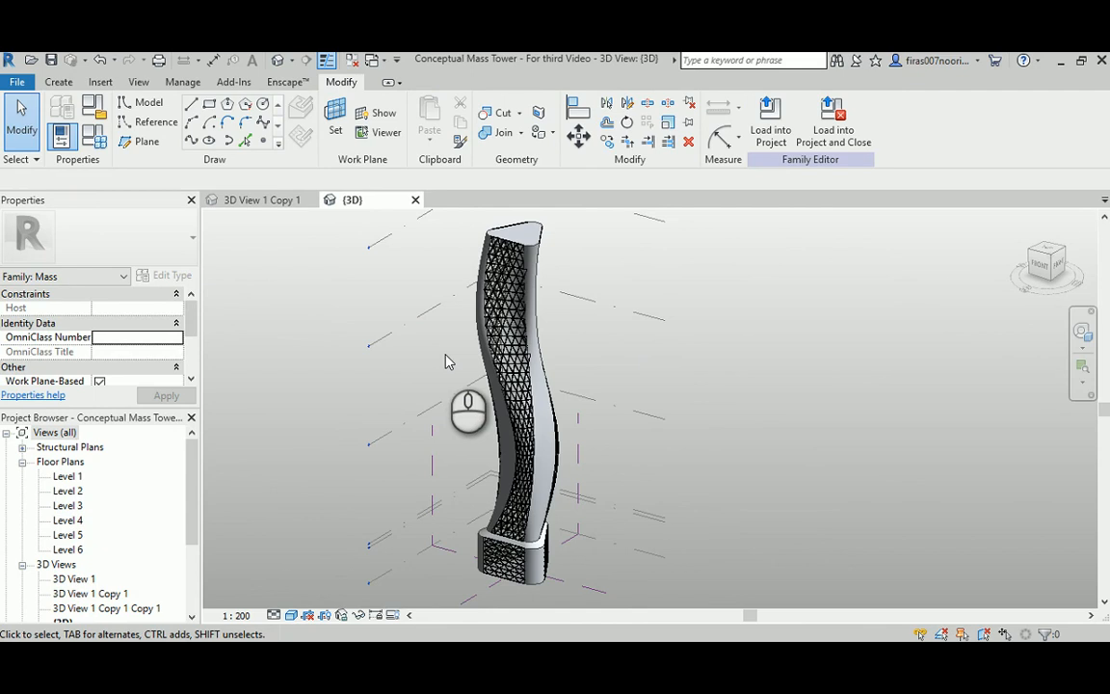
{"action": "left_click_drag", "start_coordinate": [466, 409], "coordinate": [540, 415]}
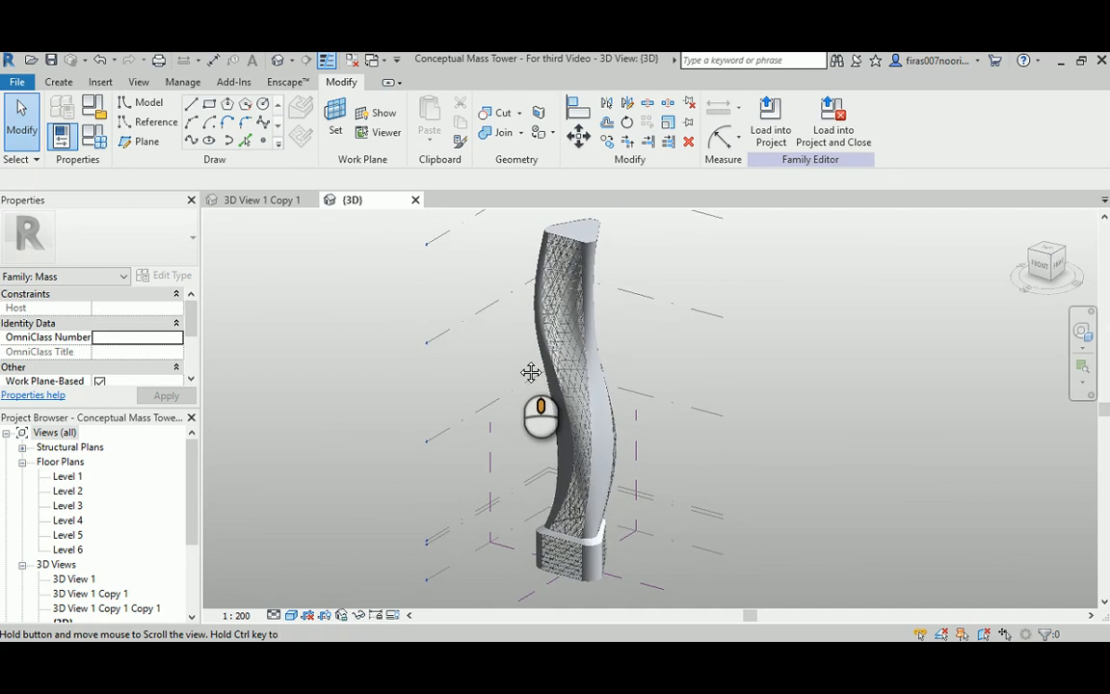
Create a new project from the Construction-Default template
{"action": "left_click", "coordinate": [17, 81]}
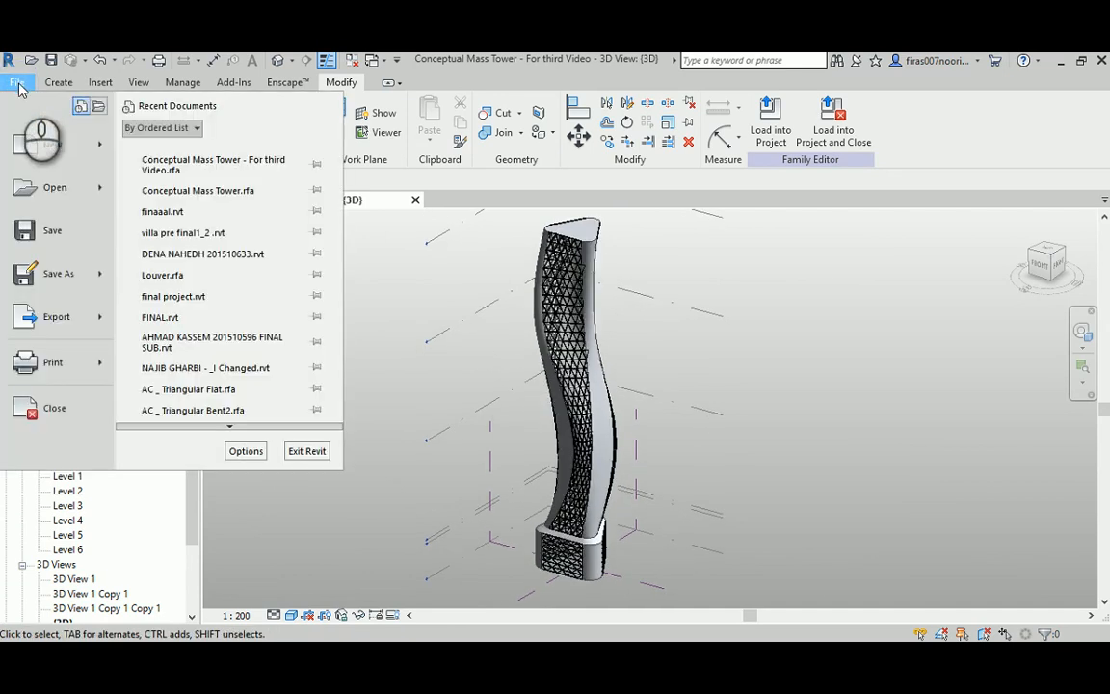
{"action": "left_click", "coordinate": [52, 142]}
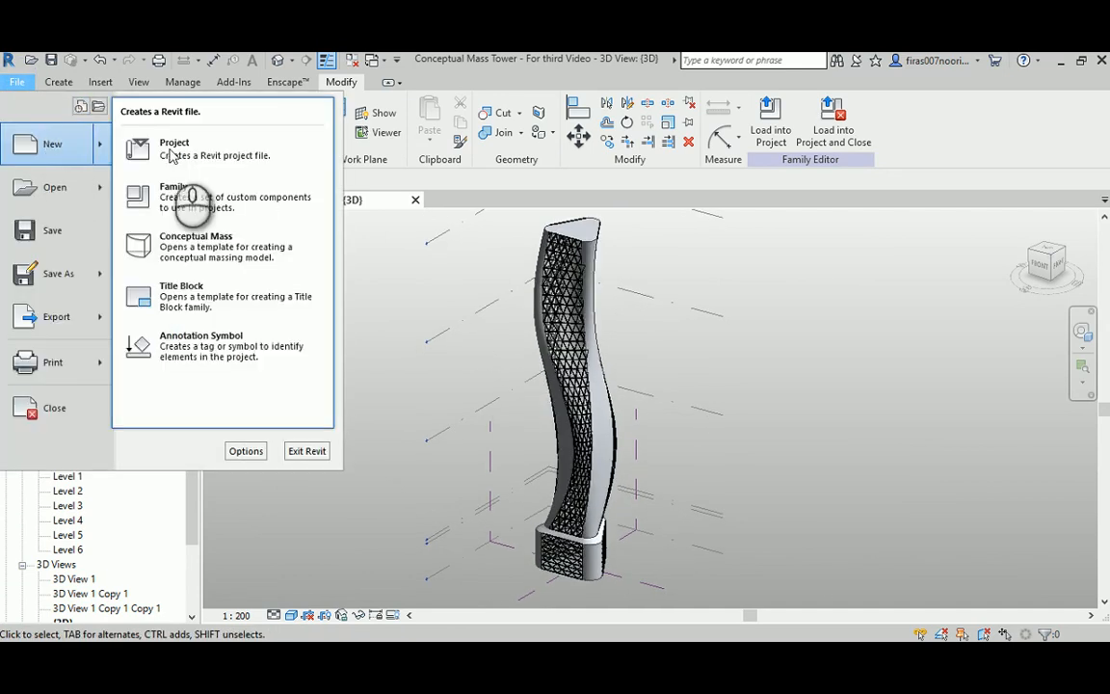
{"action": "mouse_move", "coordinate": [192, 151]}
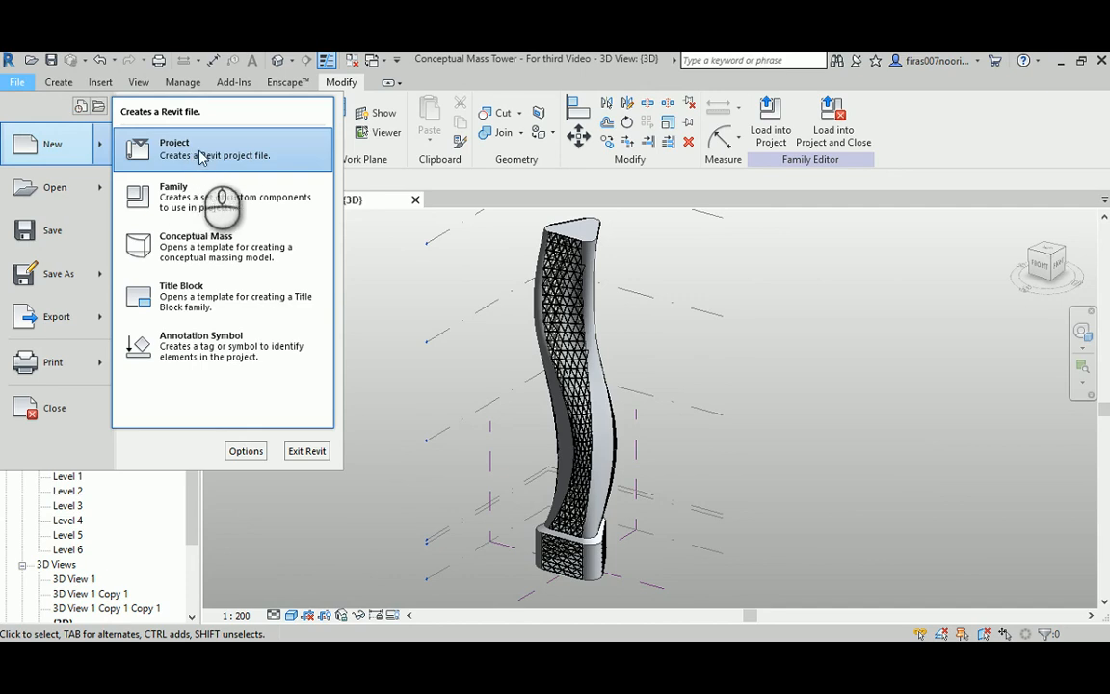
{"action": "left_click", "coordinate": [173, 149]}
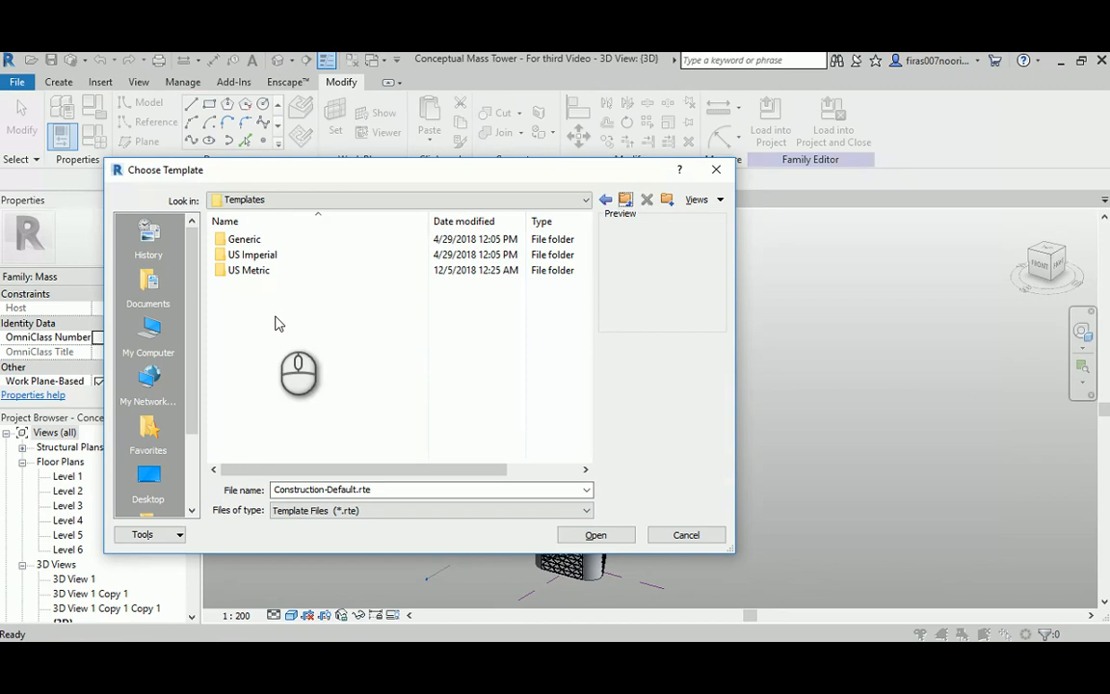
{"action": "double_click", "coordinate": [246, 270]}
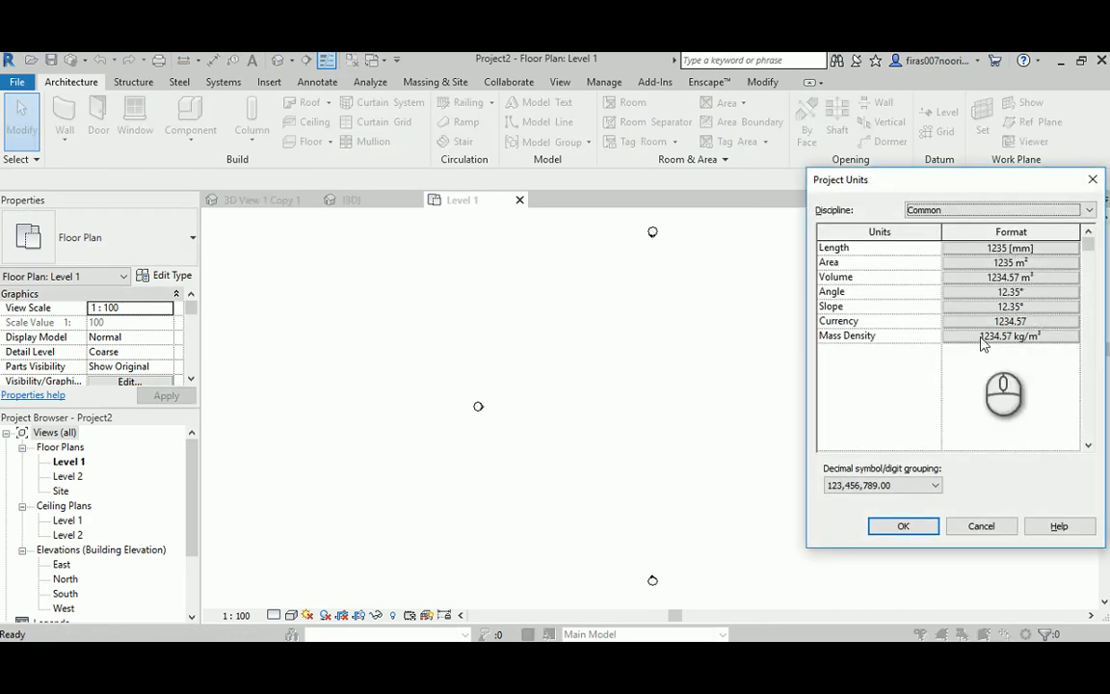
{"action": "left_click", "coordinate": [902, 524]}
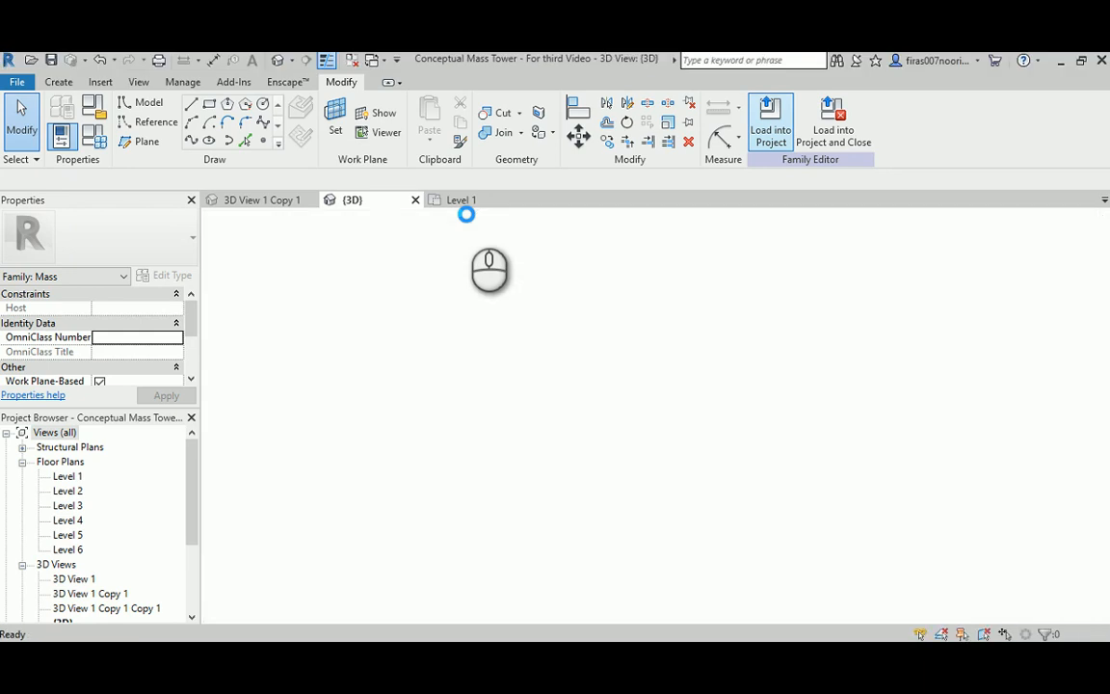
Load the tower mass into Project2 and dismiss the Show Mass Enabled notice
{"action": "left_click", "coordinate": [770, 116]}
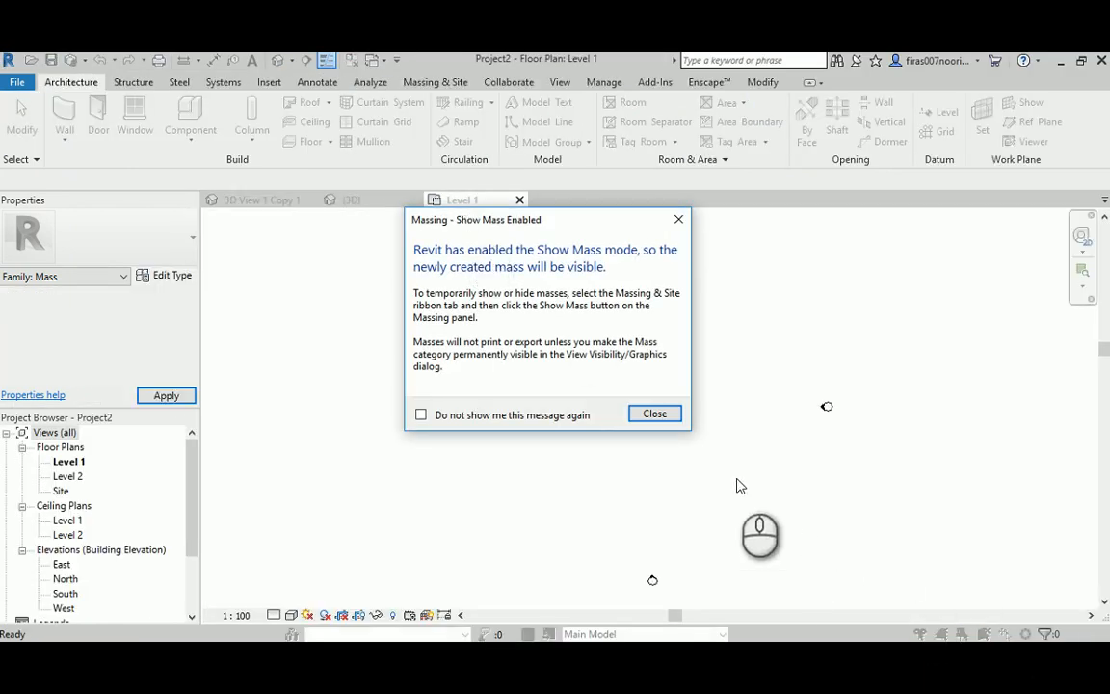
{"action": "left_click", "coordinate": [655, 412]}
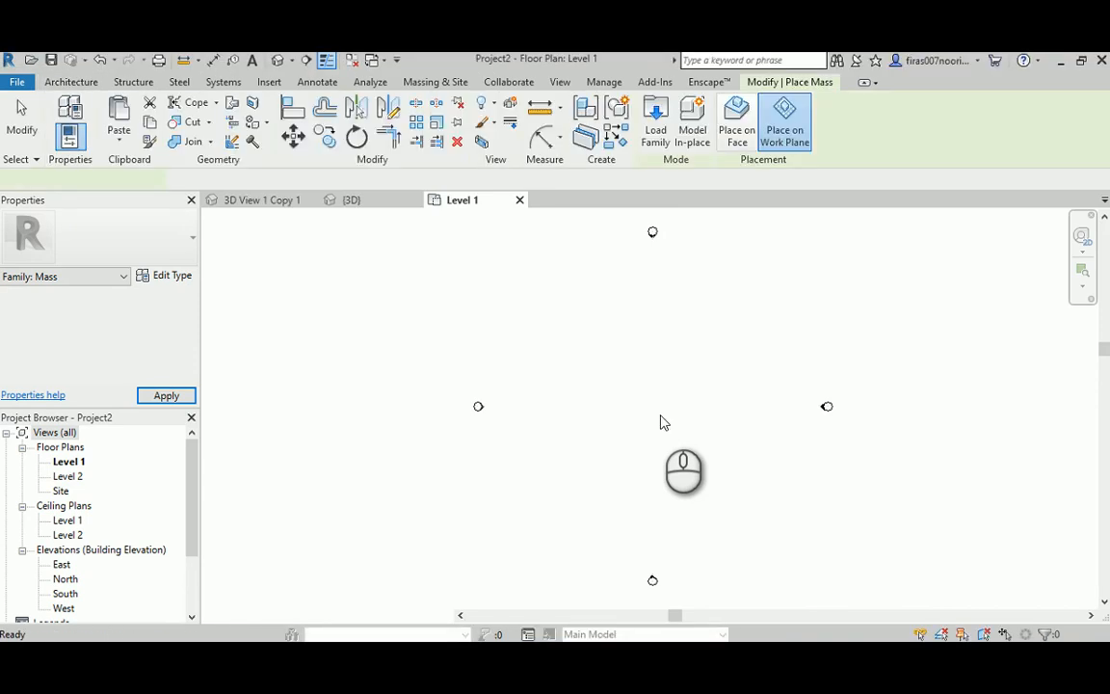
Move the tower mass preview to the centre of the Level 1 plan
{"action": "left_click", "coordinate": [659, 416]}
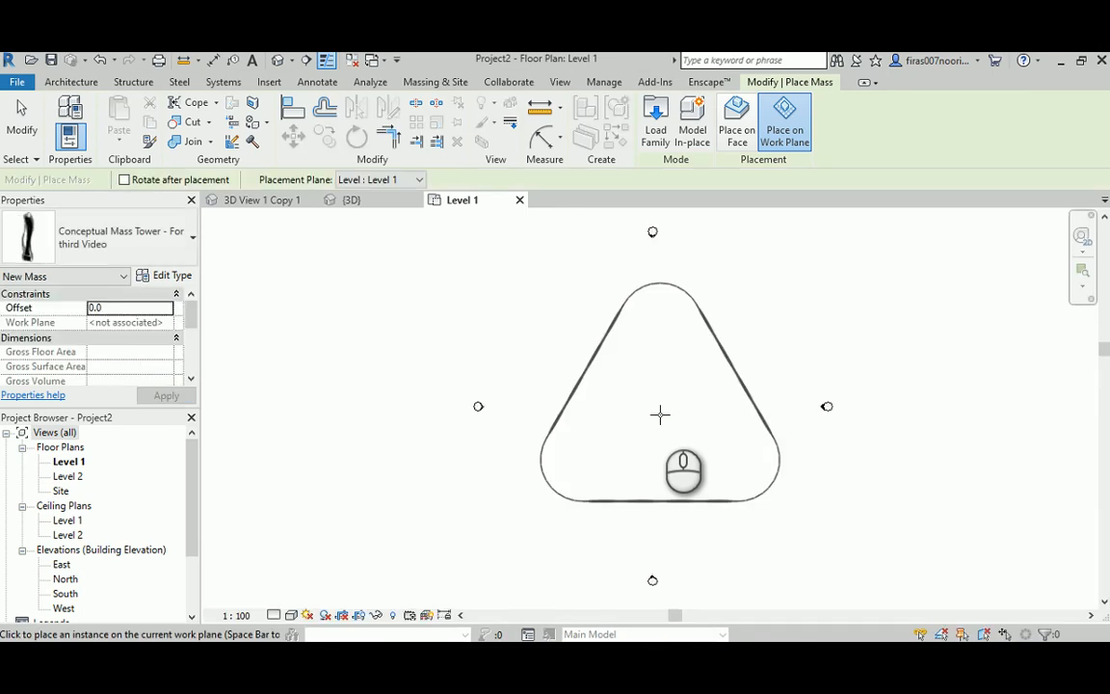
{"action": "mouse_move", "coordinate": [661, 414]}
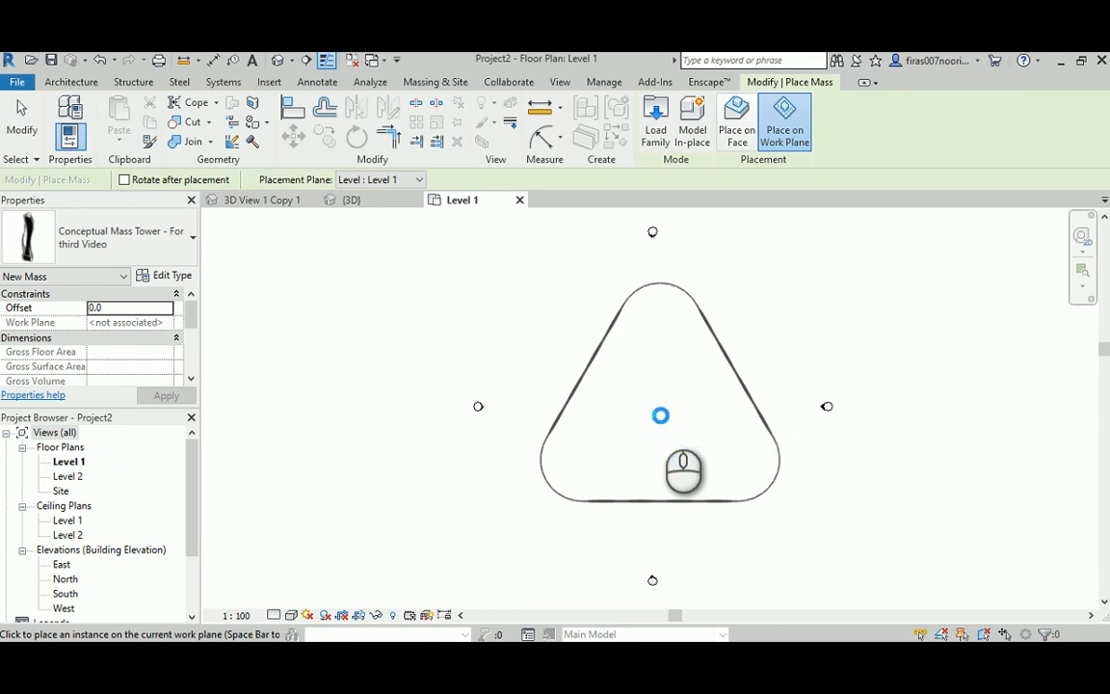
Place the tower mass instance at the Level 1 plan centre and let it regenerate
{"action": "left_click", "coordinate": [659, 416]}
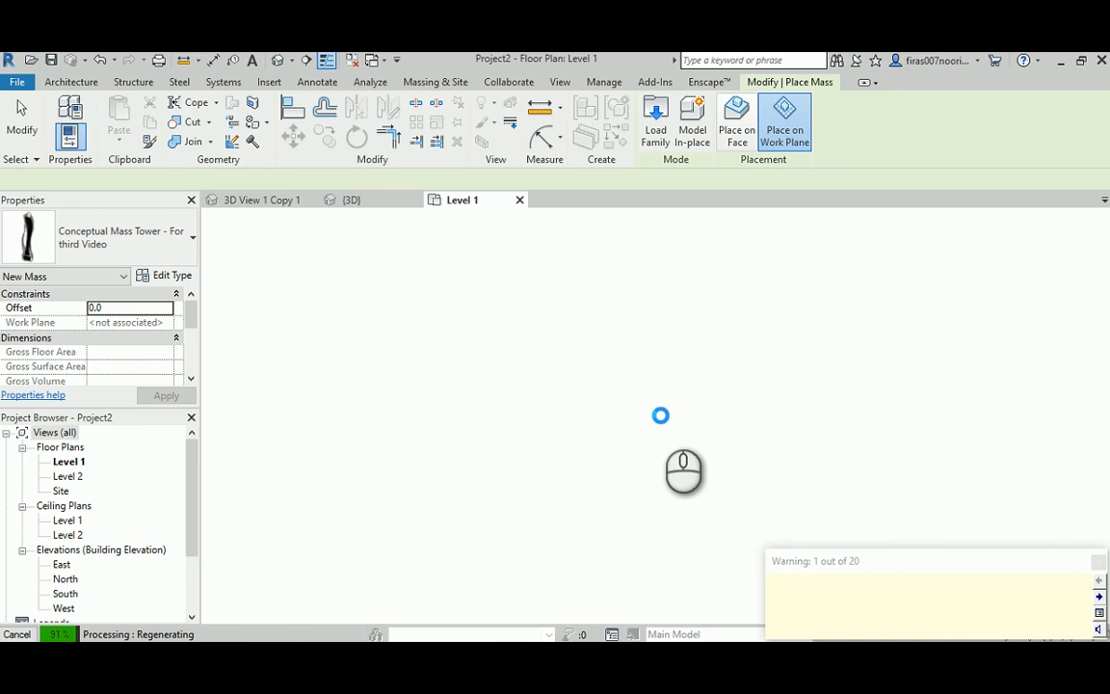
{"action": "left_click", "coordinate": [659, 414]}
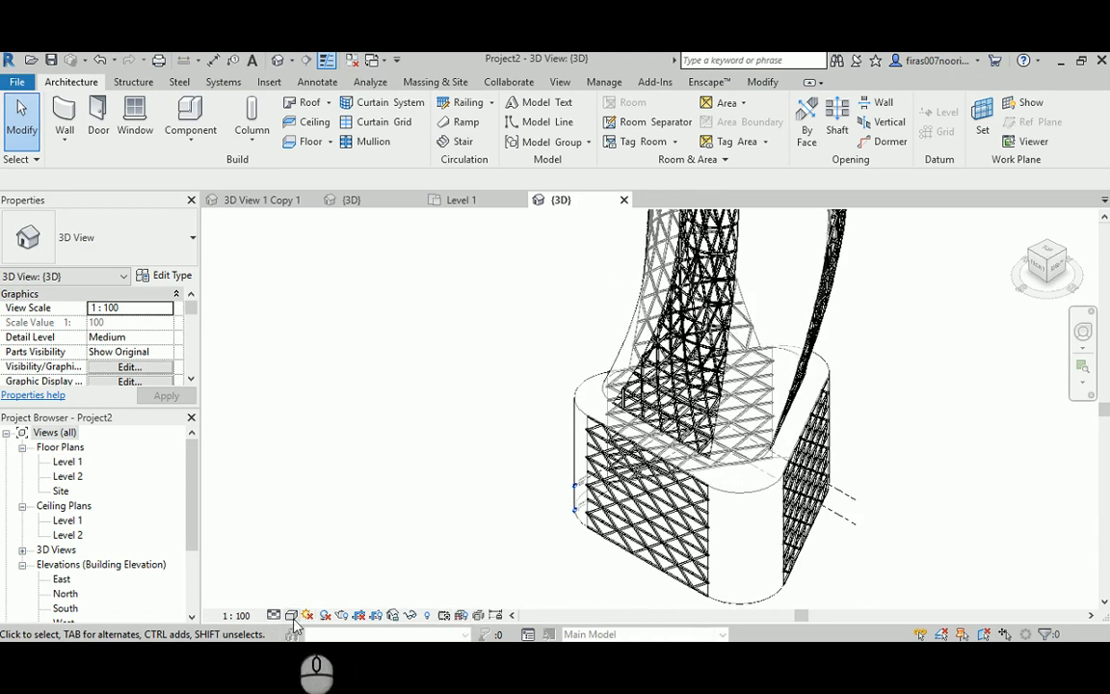
Show the tower in Shaded display and orbit to inspect the panelled base podium
{"action": "left_click", "coordinate": [306, 615]}
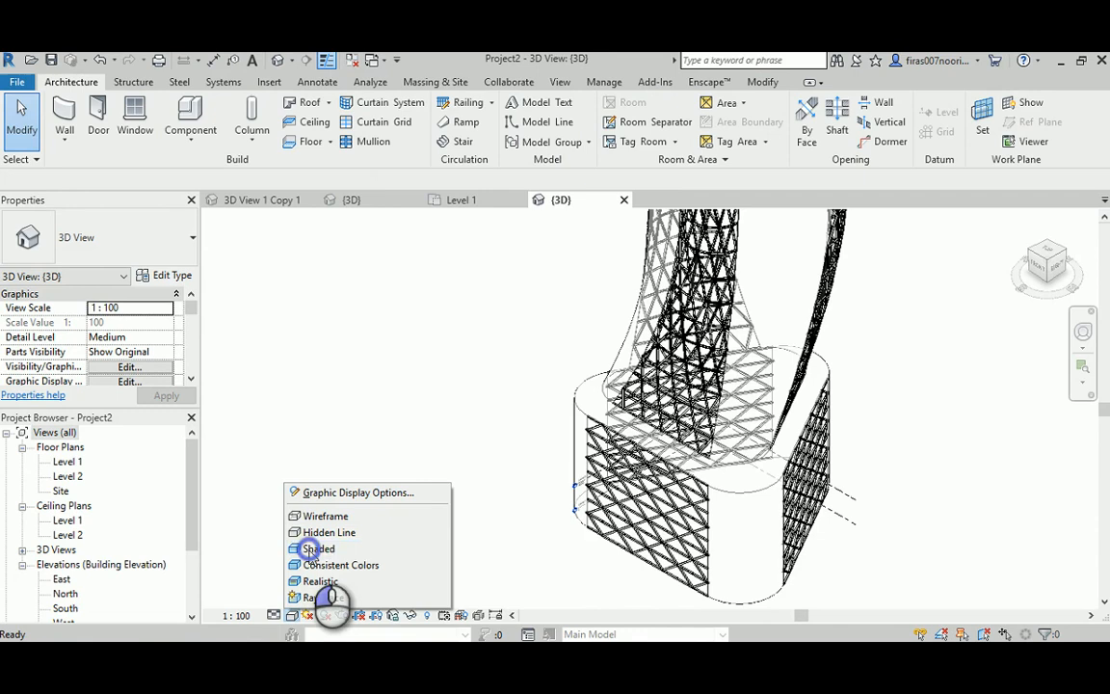
{"action": "left_click", "coordinate": [320, 547]}
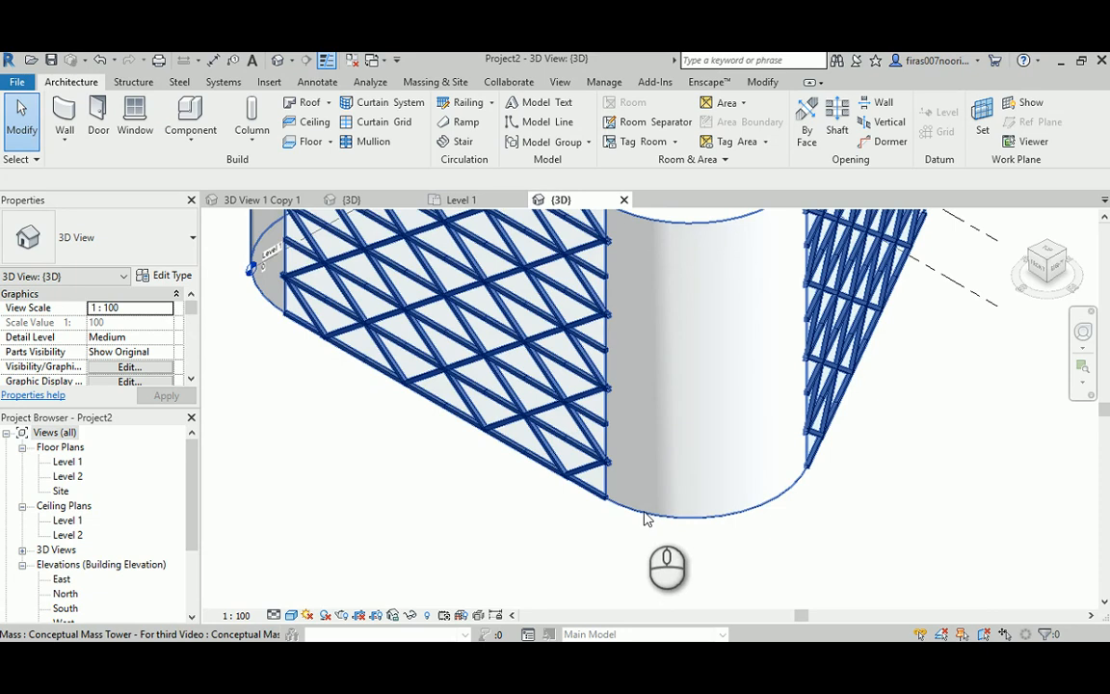
{"action": "mouse_move", "coordinate": [549, 445]}
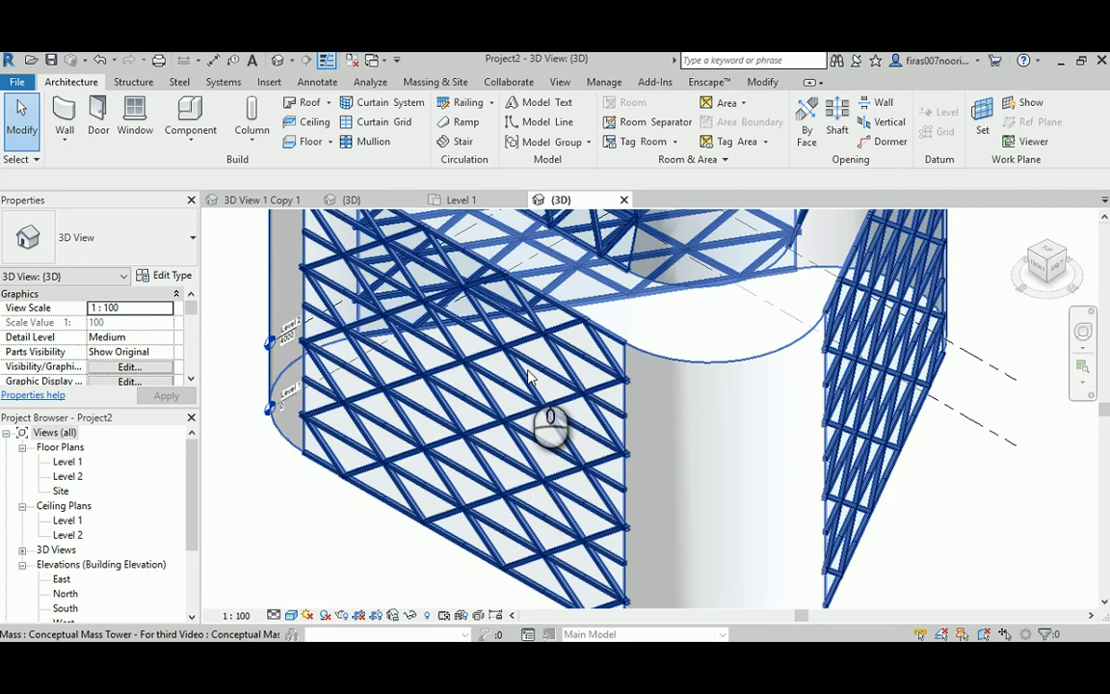
{"action": "left_click_drag", "start_coordinate": [549, 420], "coordinate": [664, 597]}
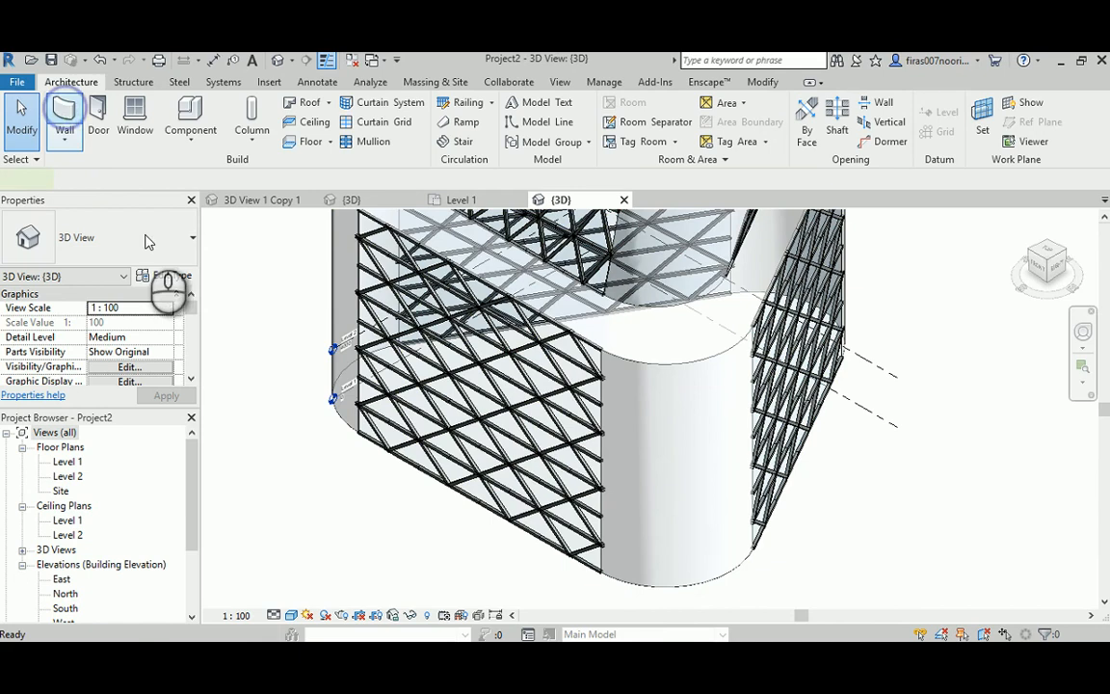
Start Wall by Face from Massing & Site with a Generic 200 mm wall
{"action": "left_click", "coordinate": [65, 114]}
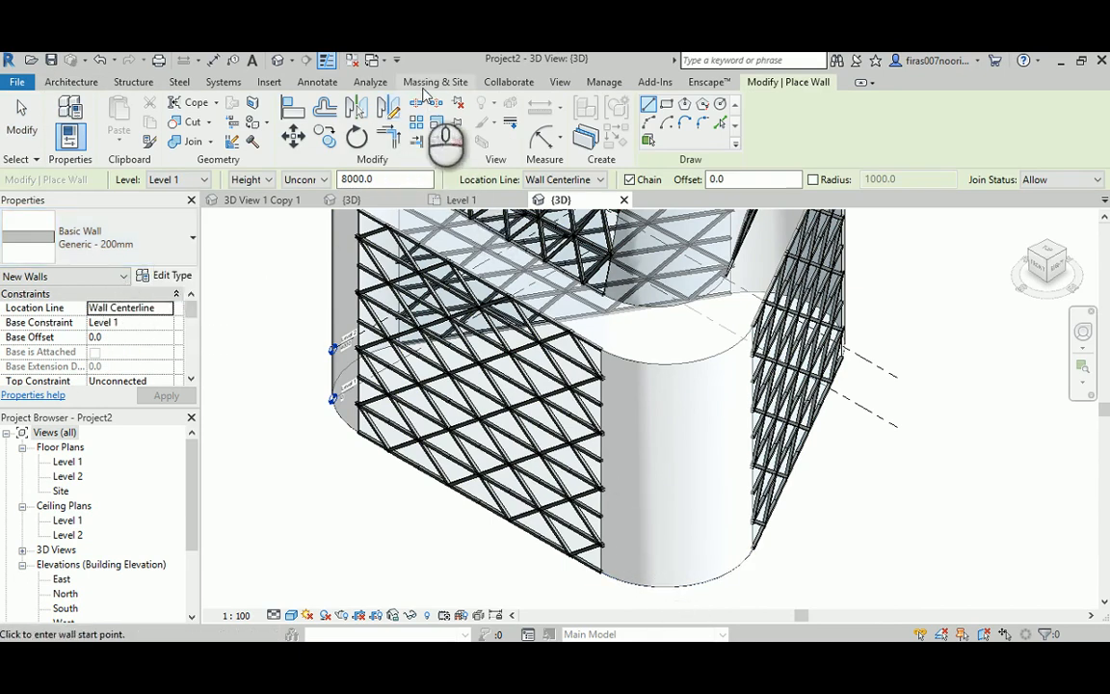
{"action": "left_click", "coordinate": [435, 81]}
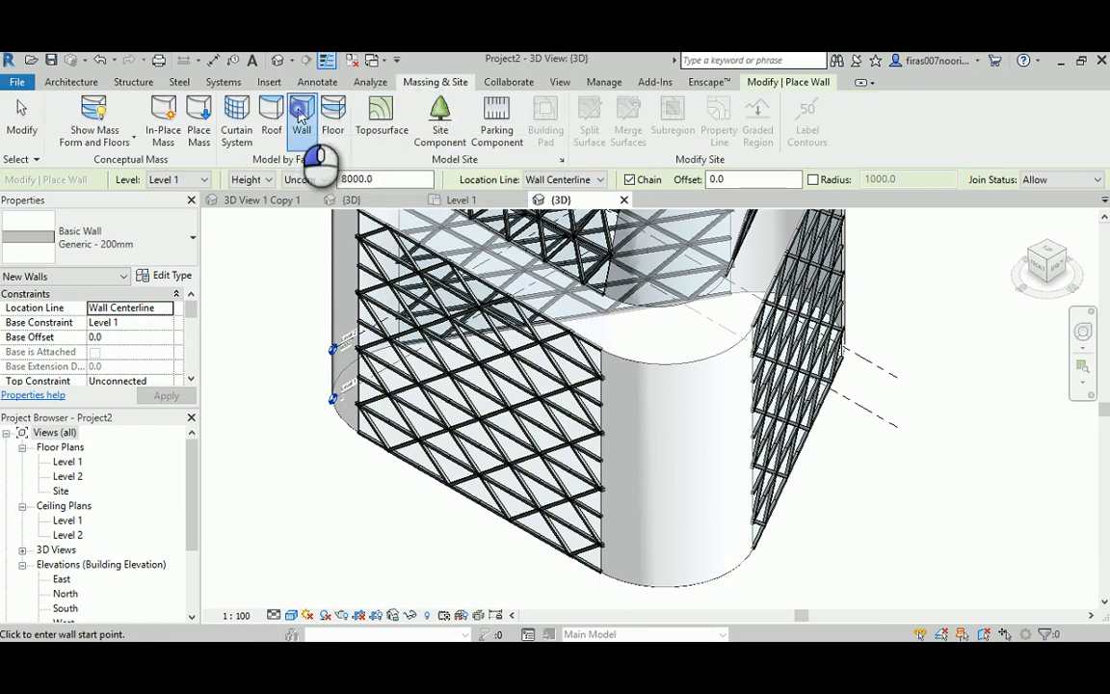
{"action": "left_click", "coordinate": [300, 110]}
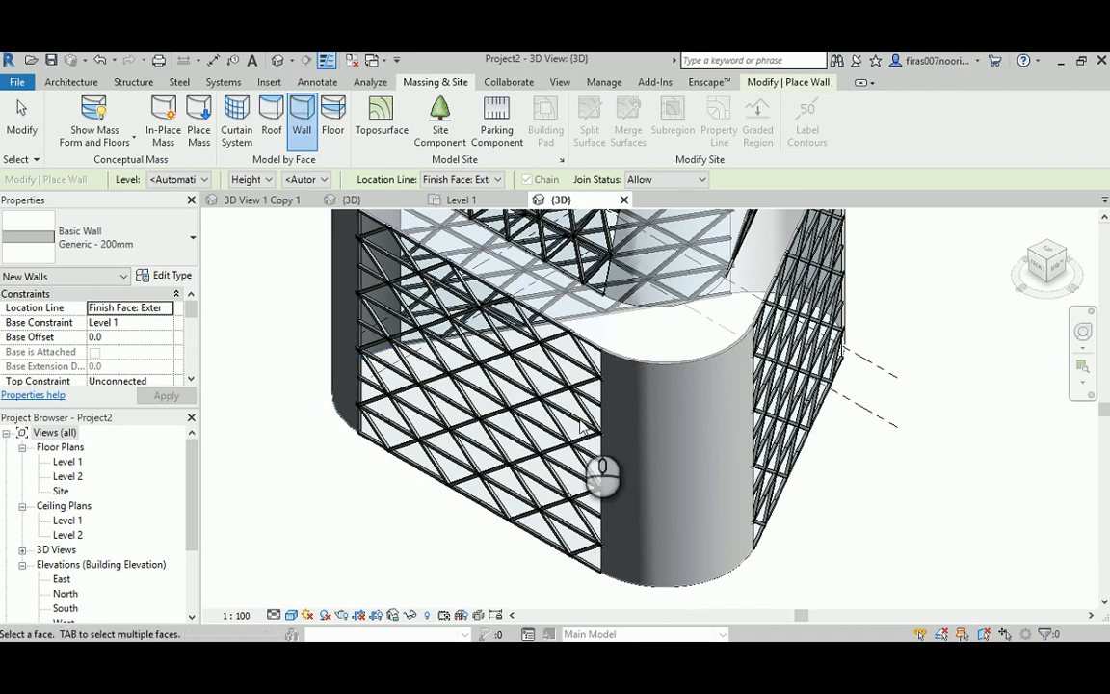
Place a Generic 200 mm wall on one curved base face, accept the join warning, and resume Wall by Face
{"action": "left_click_drag", "start_coordinate": [597, 472], "coordinate": [401, 439]}
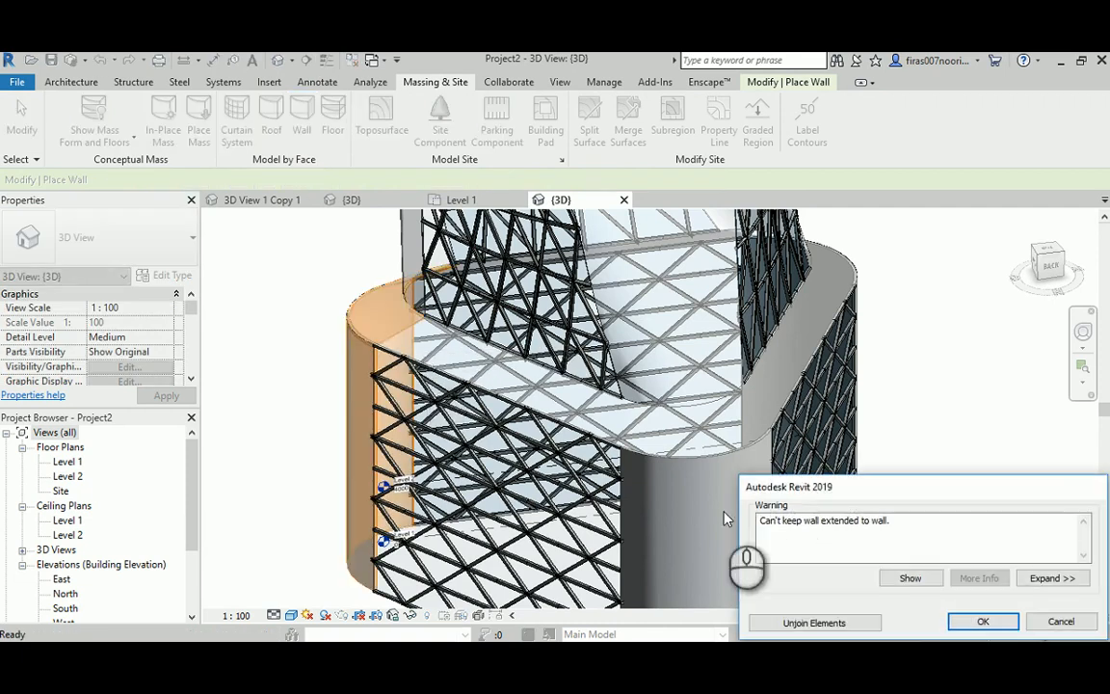
{"action": "left_click", "coordinate": [983, 621]}
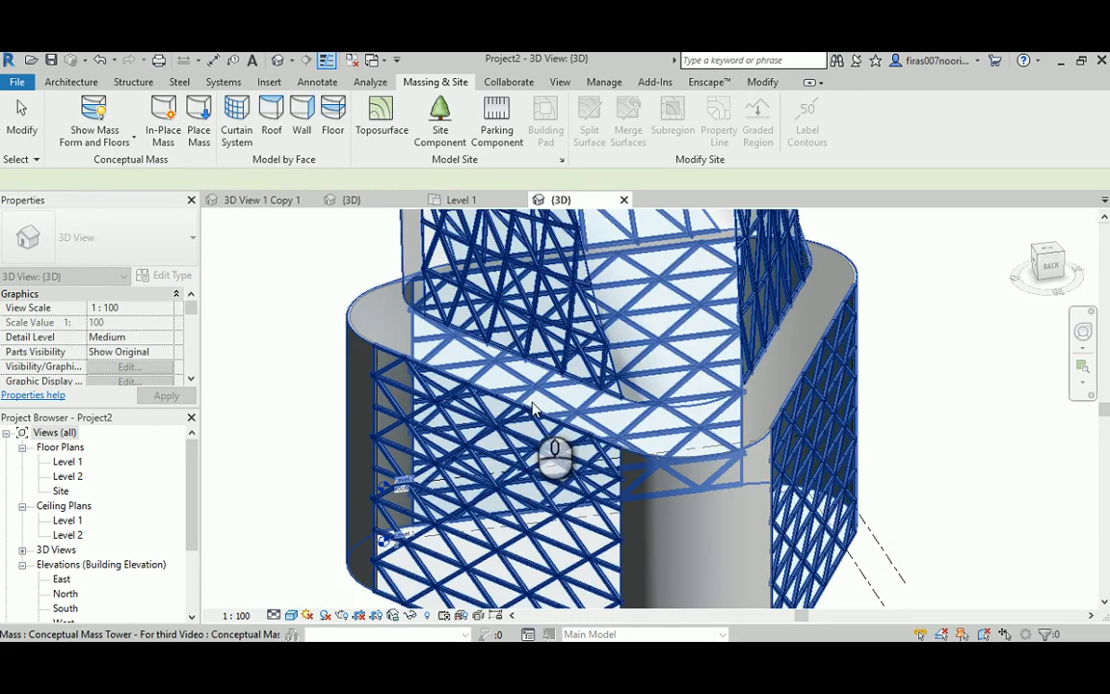
{"action": "left_click_drag", "start_coordinate": [555, 447], "coordinate": [678, 492]}
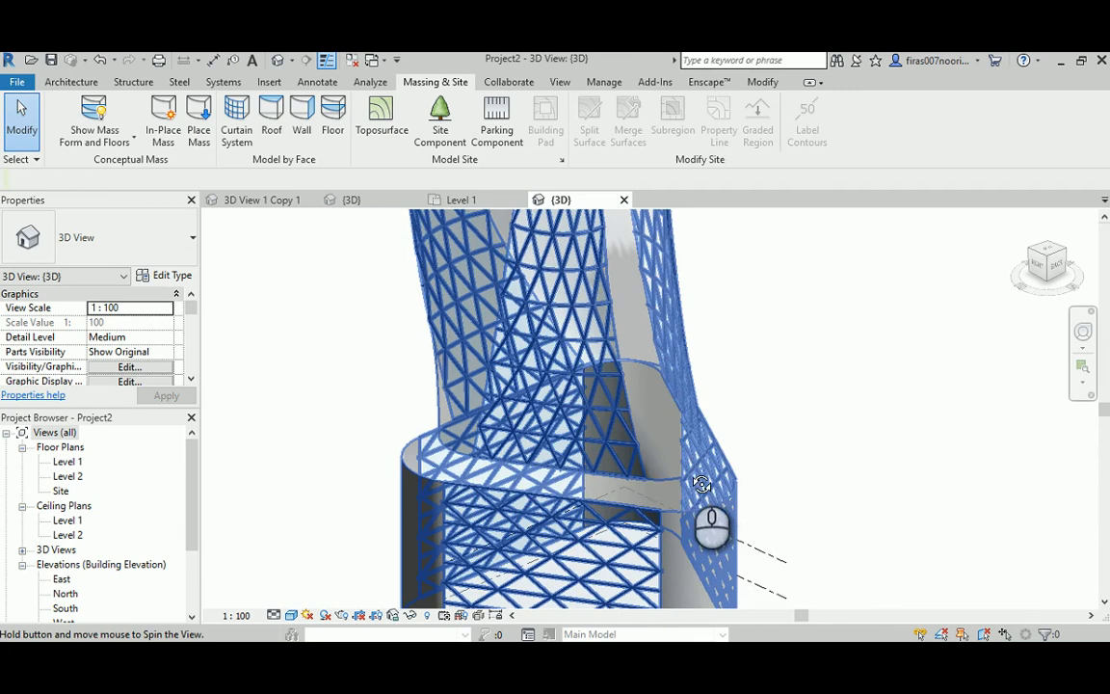
{"action": "left_click_drag", "start_coordinate": [701, 484], "coordinate": [697, 536]}
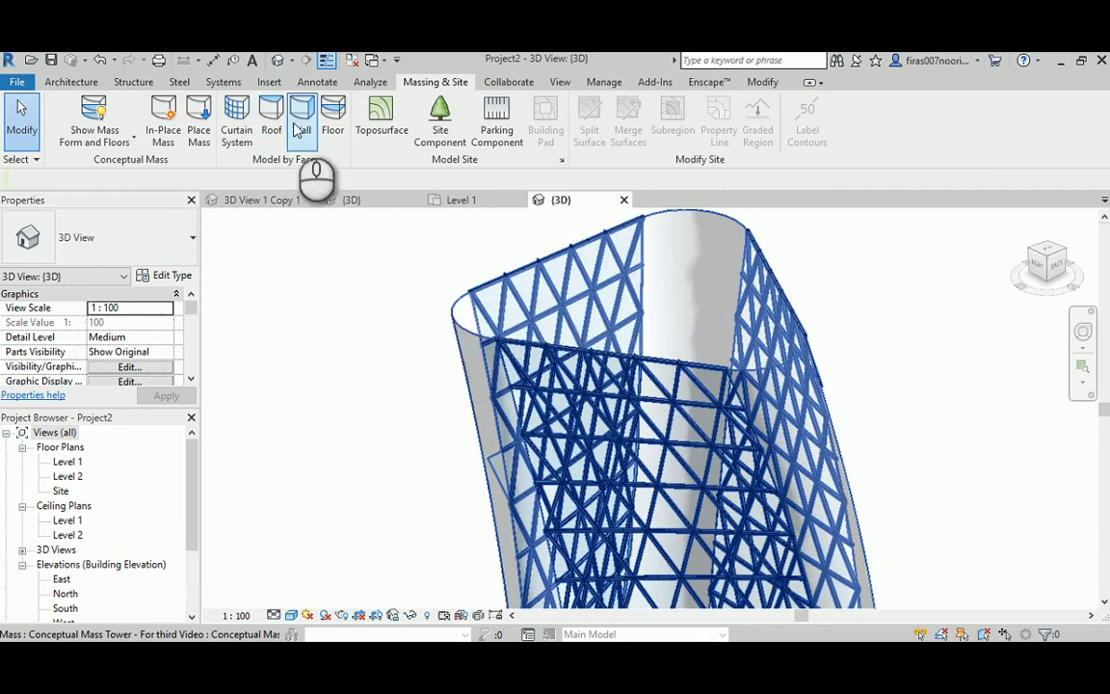
{"action": "left_click", "coordinate": [301, 116]}
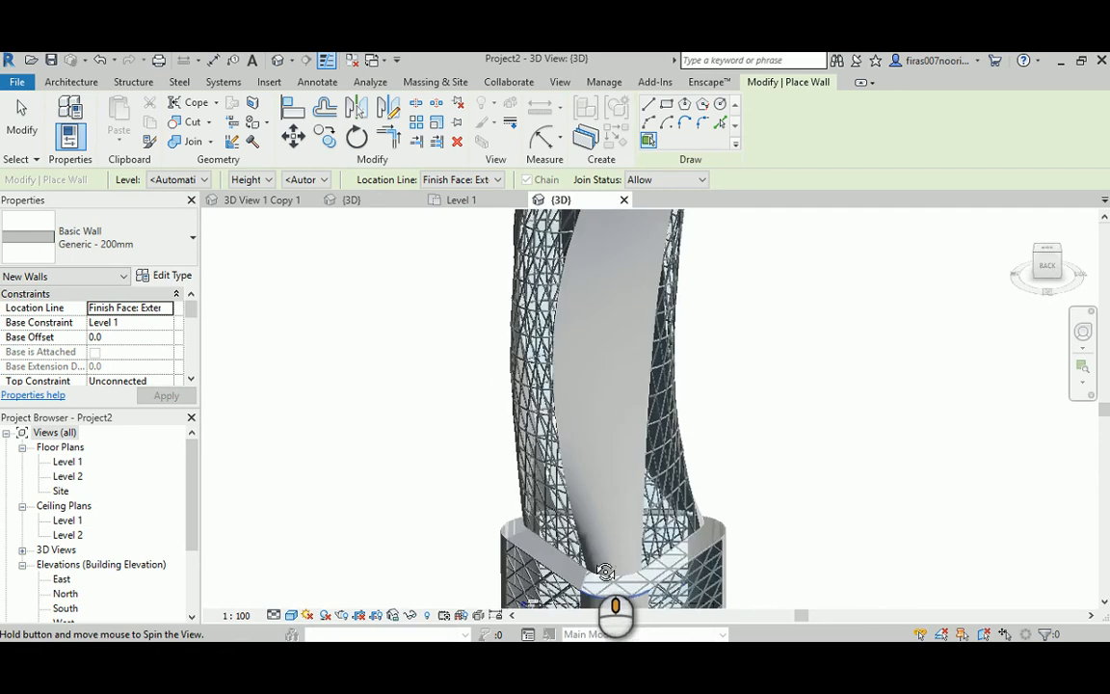
Wall further curved base faces, dismissing warnings and unjoining the walls that cannot join
{"action": "left_click_drag", "start_coordinate": [605, 568], "coordinate": [703, 563]}
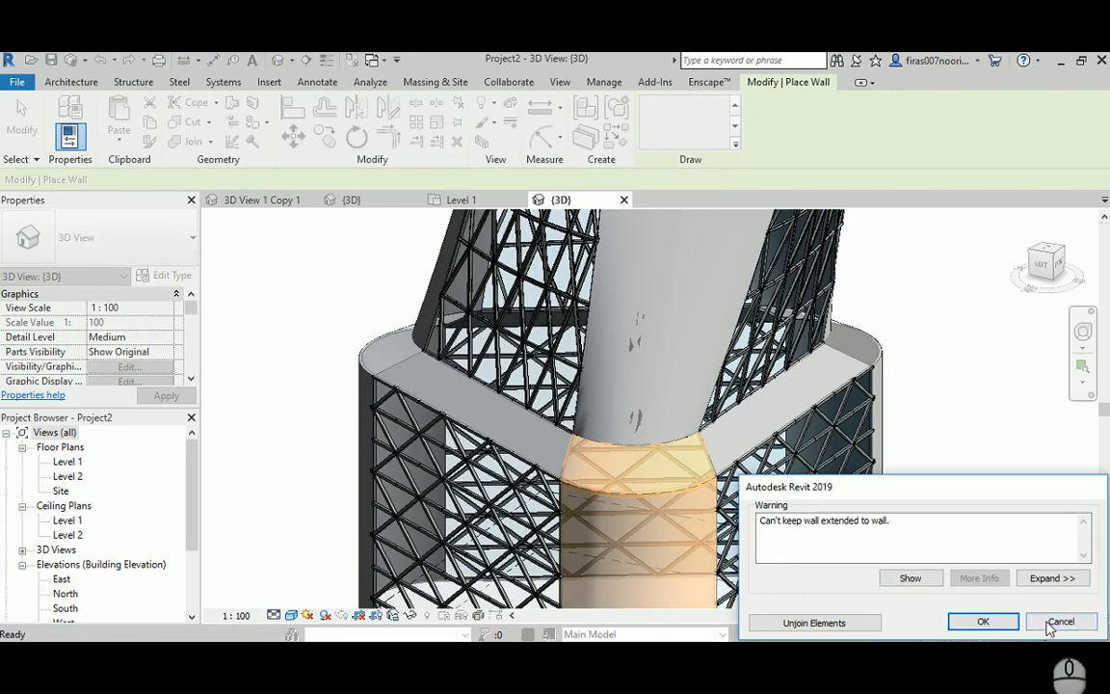
{"action": "left_click", "coordinate": [1060, 621]}
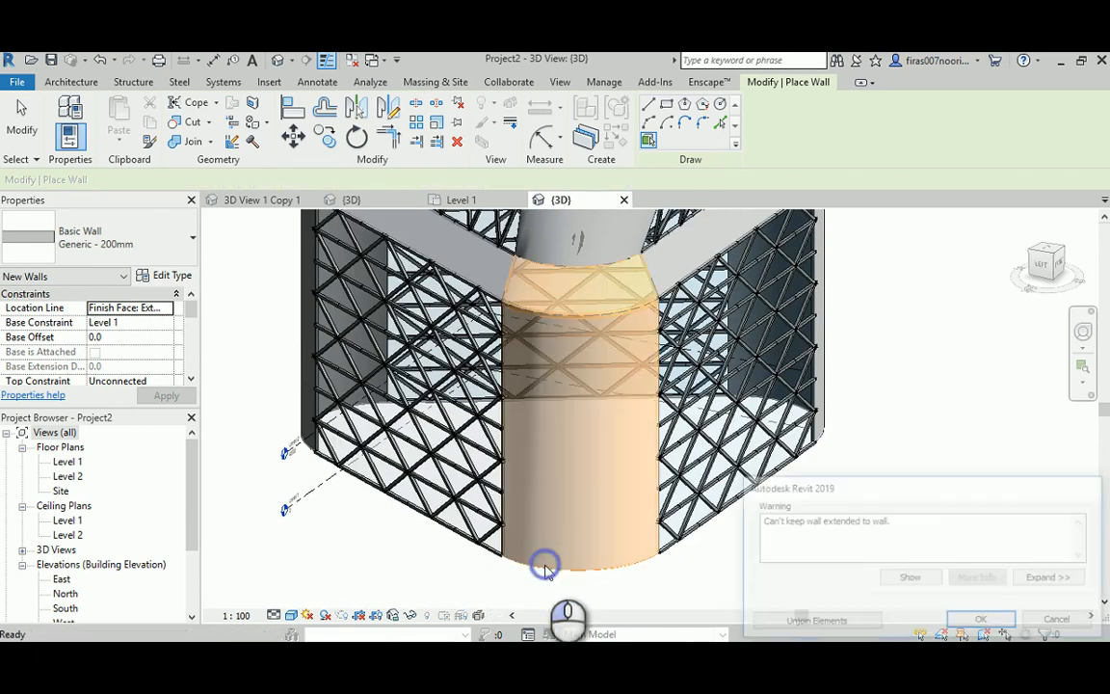
{"action": "left_click", "coordinate": [979, 616]}
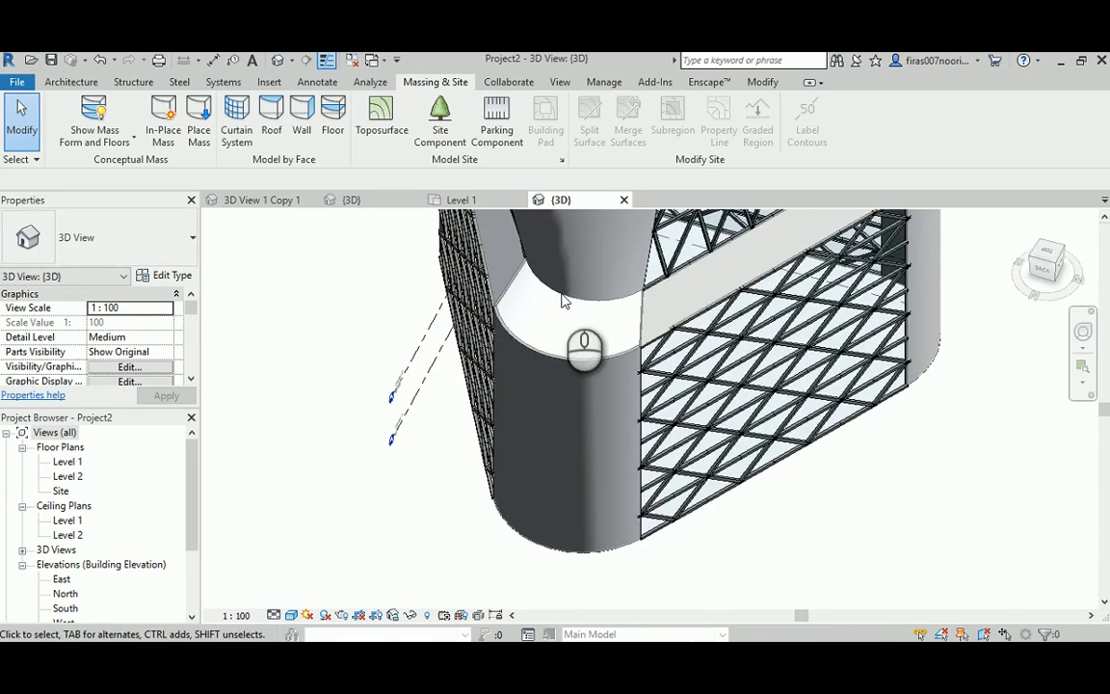
{"action": "left_click", "coordinate": [301, 115]}
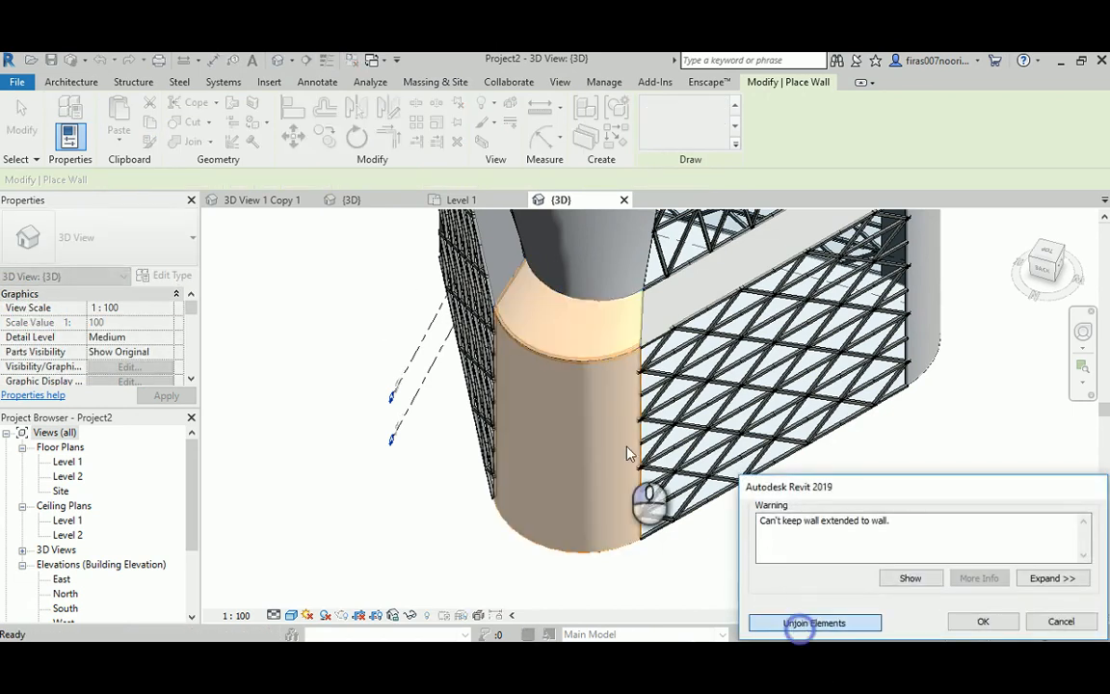
{"action": "left_click", "coordinate": [813, 622]}
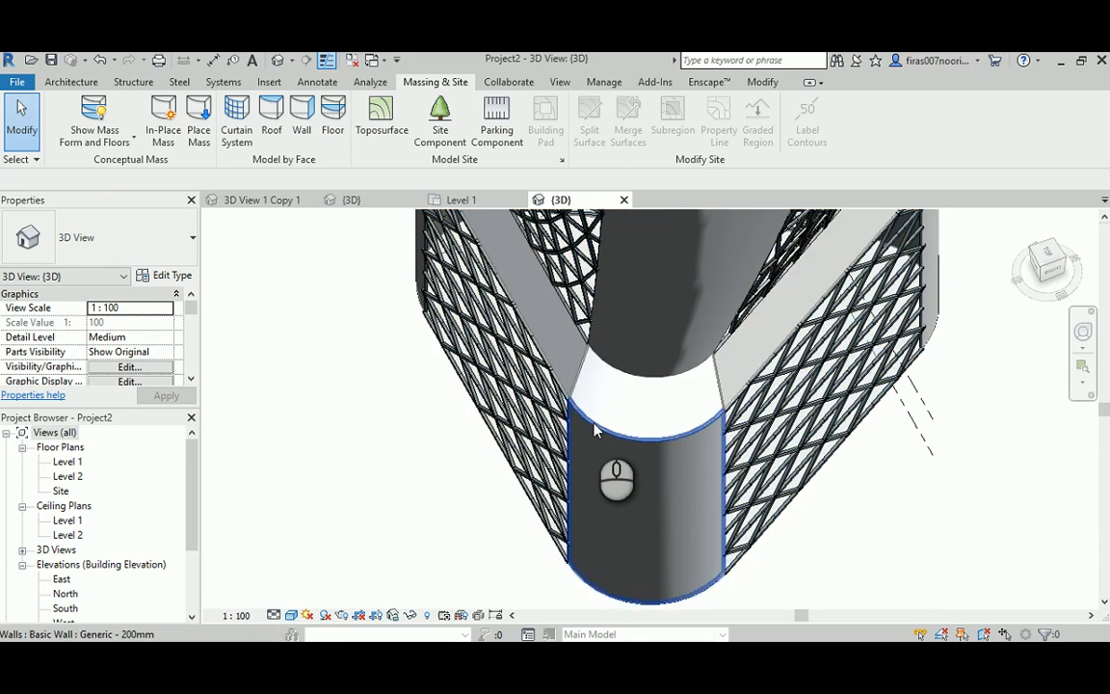
Wall the remaining podium faces so a continuous band wraps the tower base
{"action": "left_click_drag", "start_coordinate": [616, 472], "coordinate": [563, 346]}
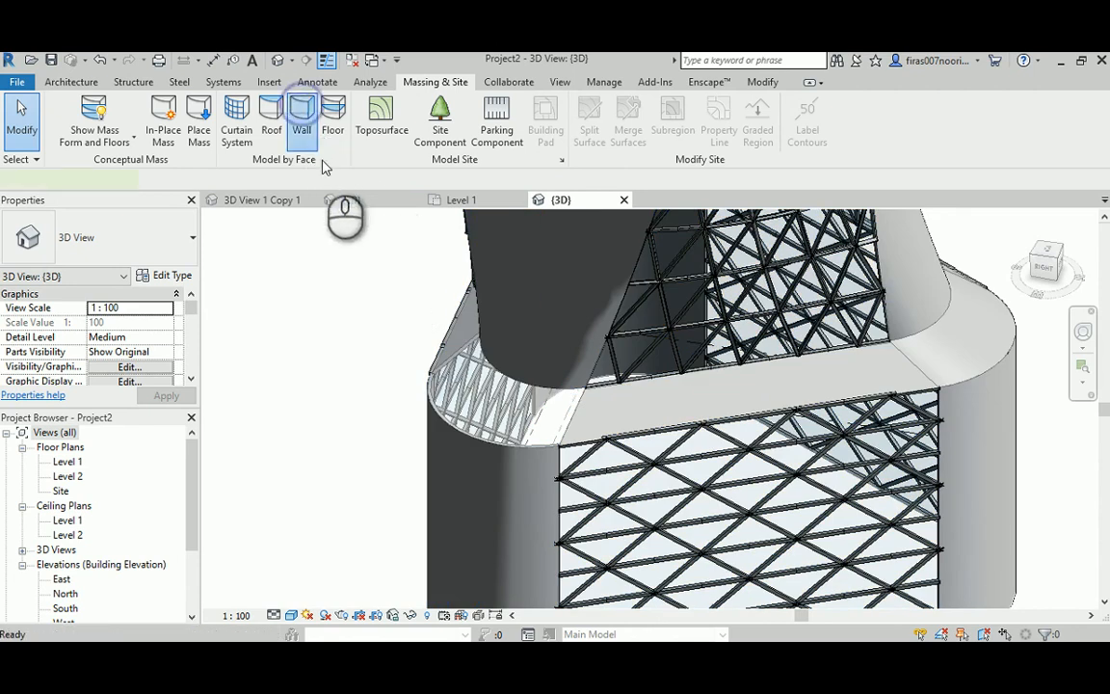
{"action": "left_click", "coordinate": [301, 116]}
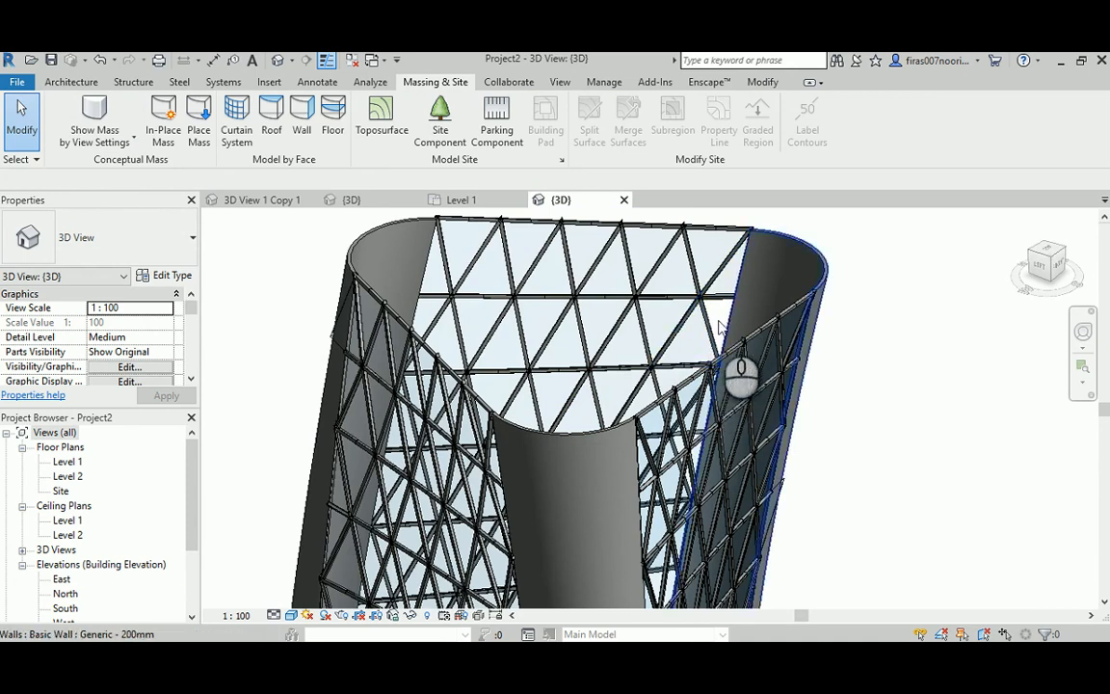
{"action": "scroll", "scroll_direction": "up", "scroll_amount": 3}
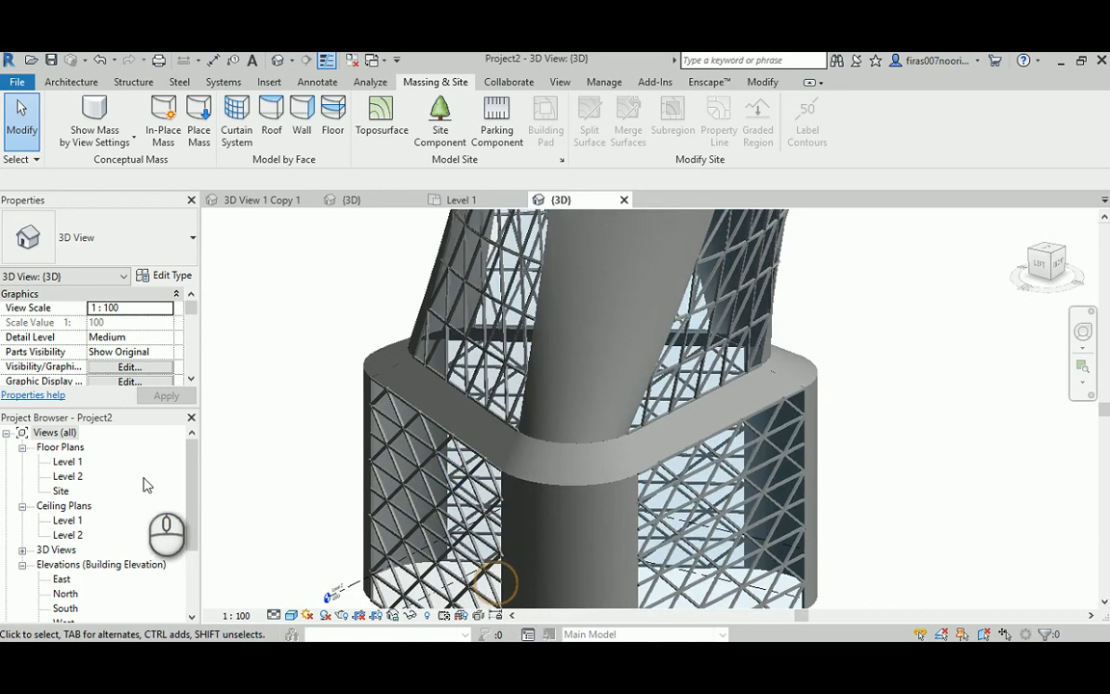
Open the East elevation and set Level 2's elevation to 5000
{"action": "left_click", "coordinate": [54, 432]}
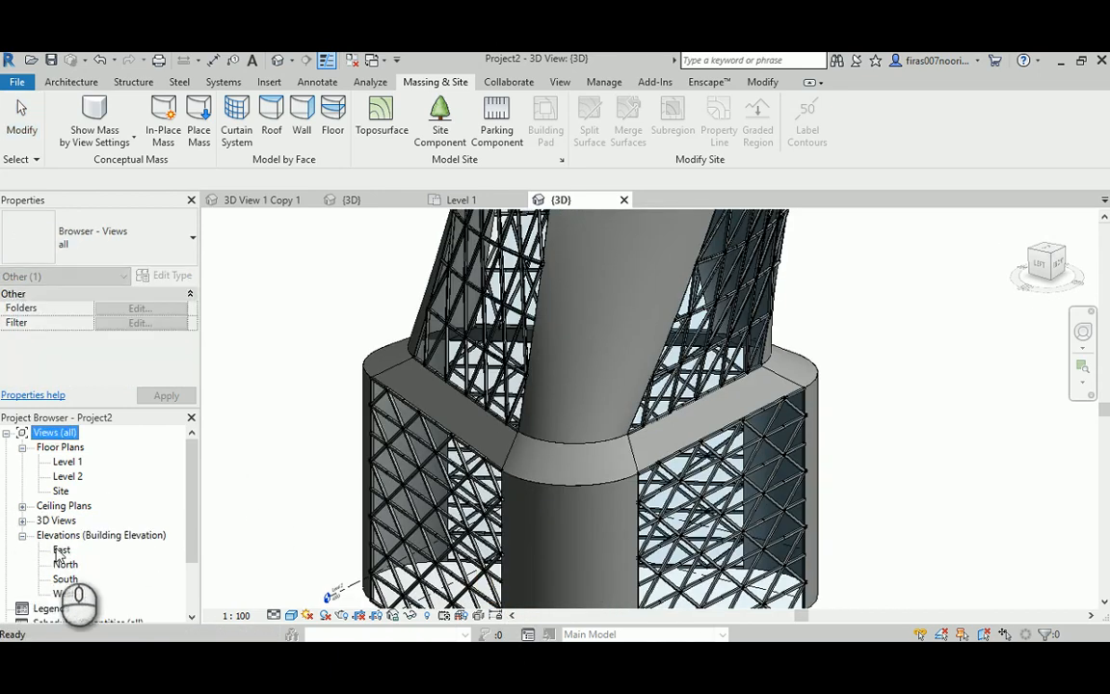
{"action": "double_click", "coordinate": [62, 549]}
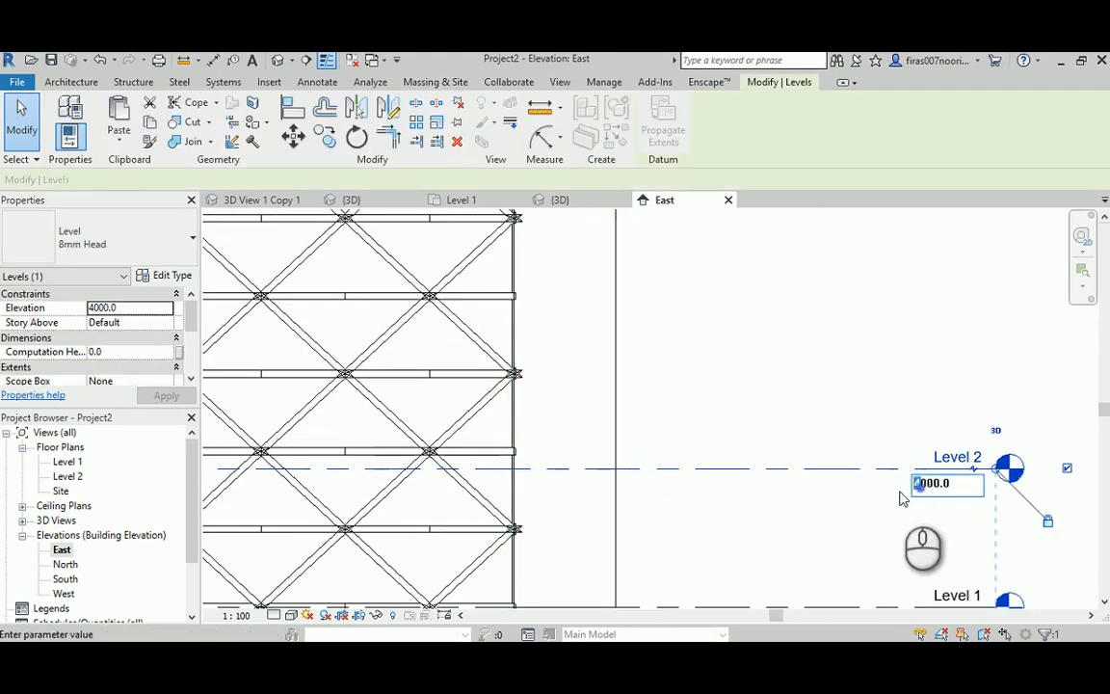
{"action": "type", "text": "5000"}
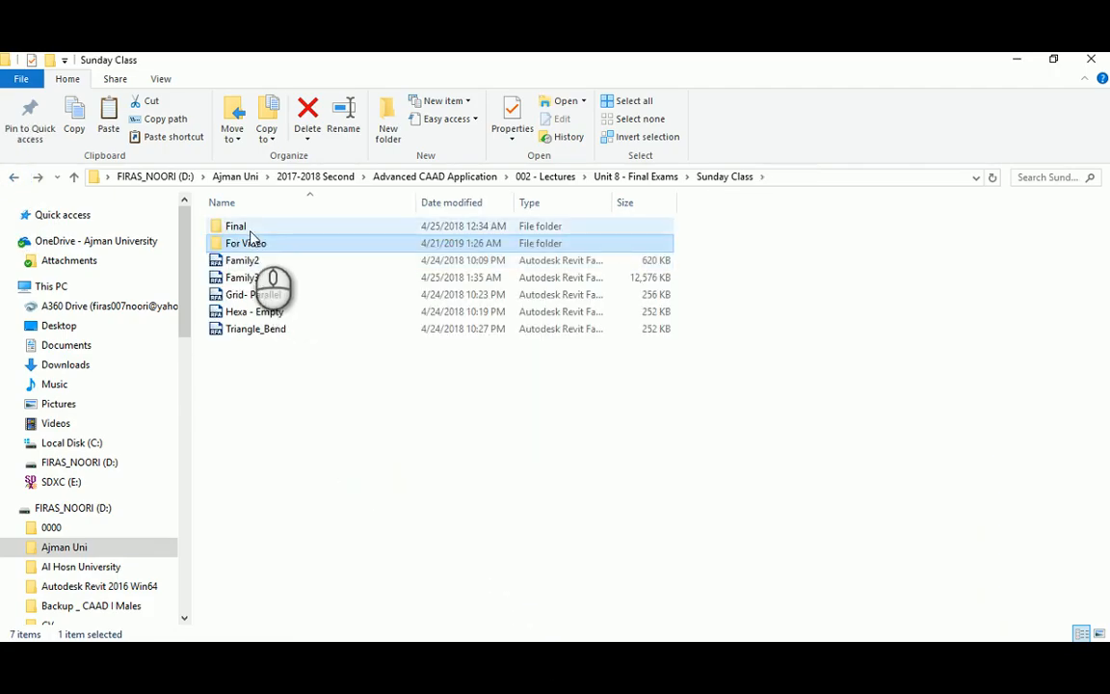
Open the Final folder and the Level 1 reference image from it
{"action": "double_click", "coordinate": [235, 225]}
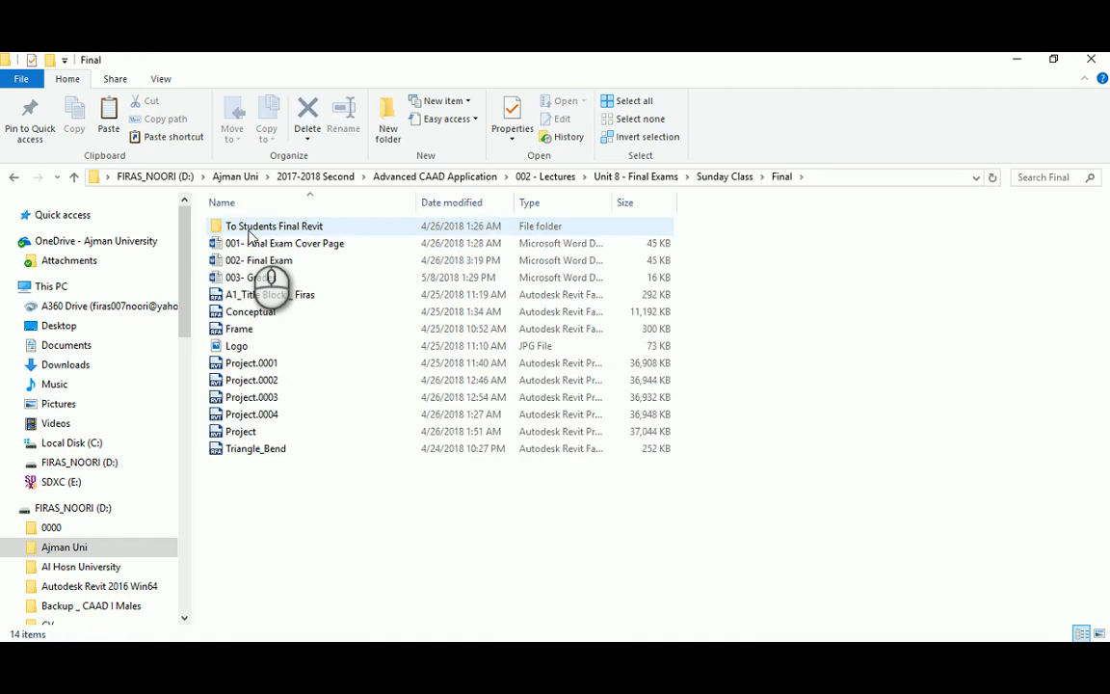
{"action": "double_click", "coordinate": [273, 225]}
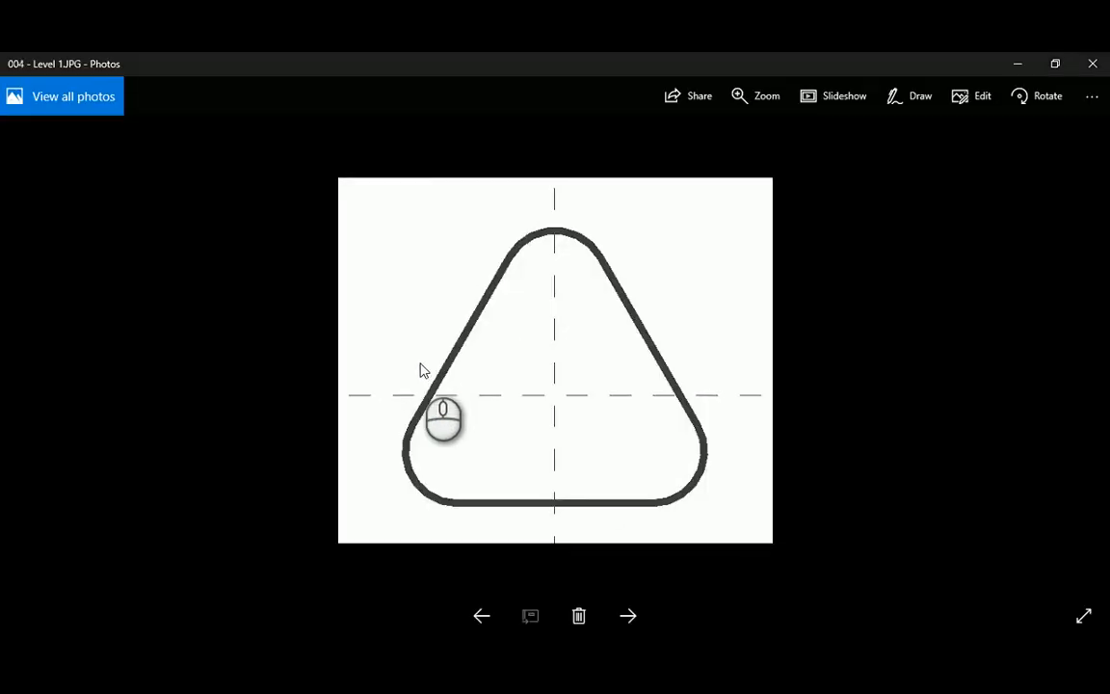
Page through the straight edge, podium and following reference images up to the adaptive component picture
{"action": "left_click", "coordinate": [629, 617]}
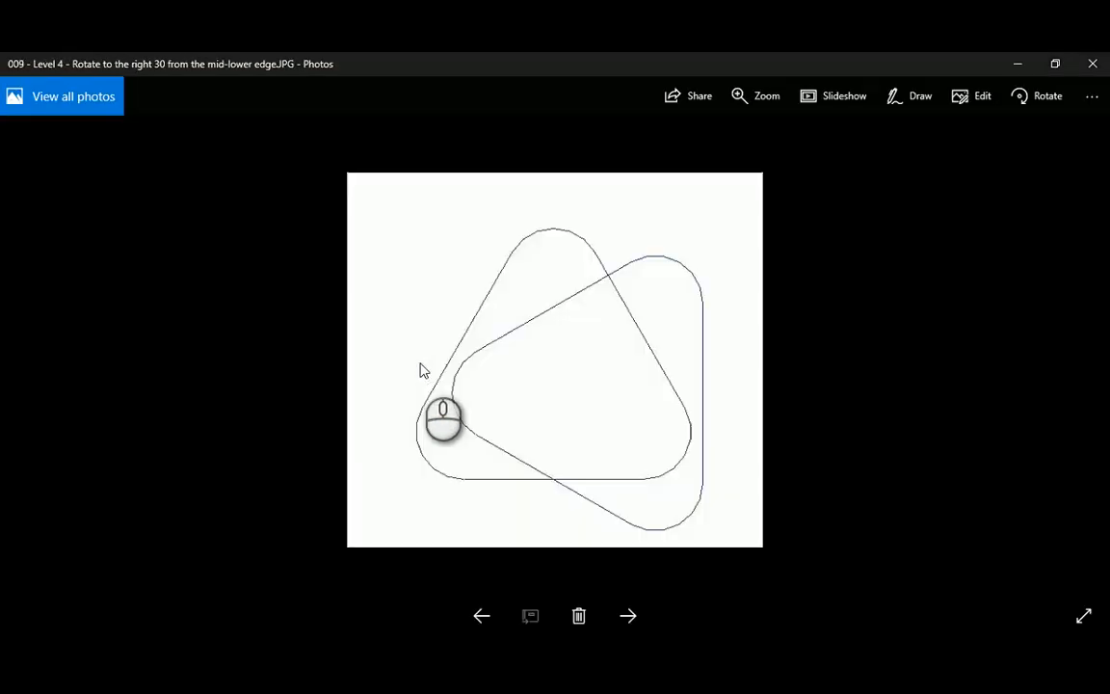
{"action": "left_click", "coordinate": [628, 616]}
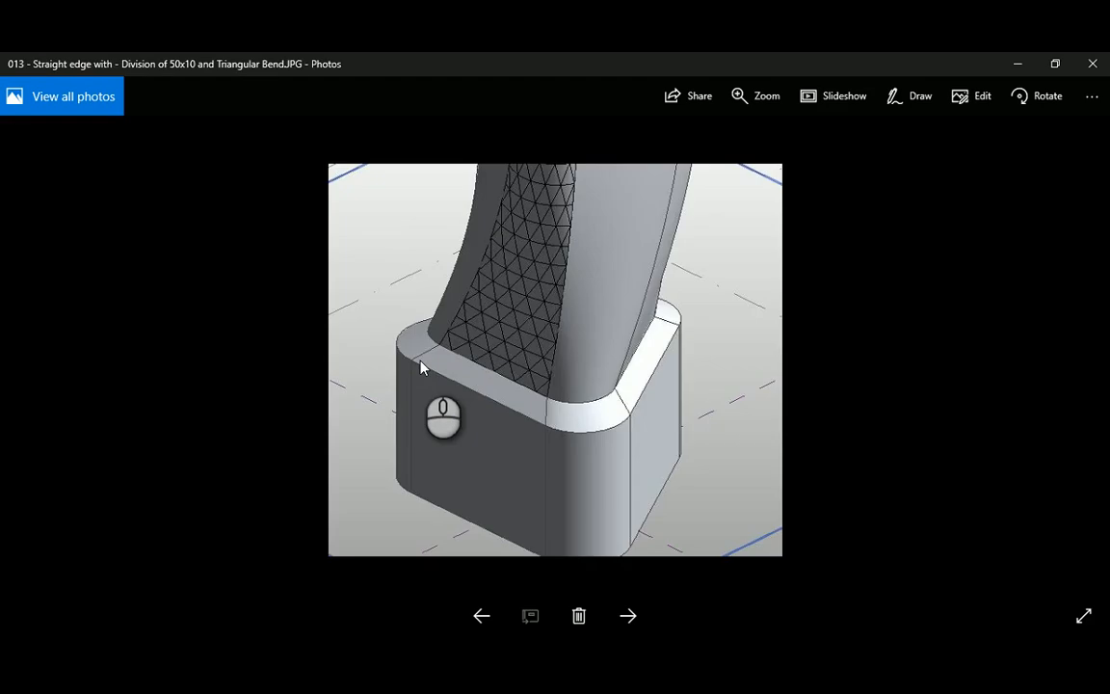
{"action": "left_click", "coordinate": [628, 615]}
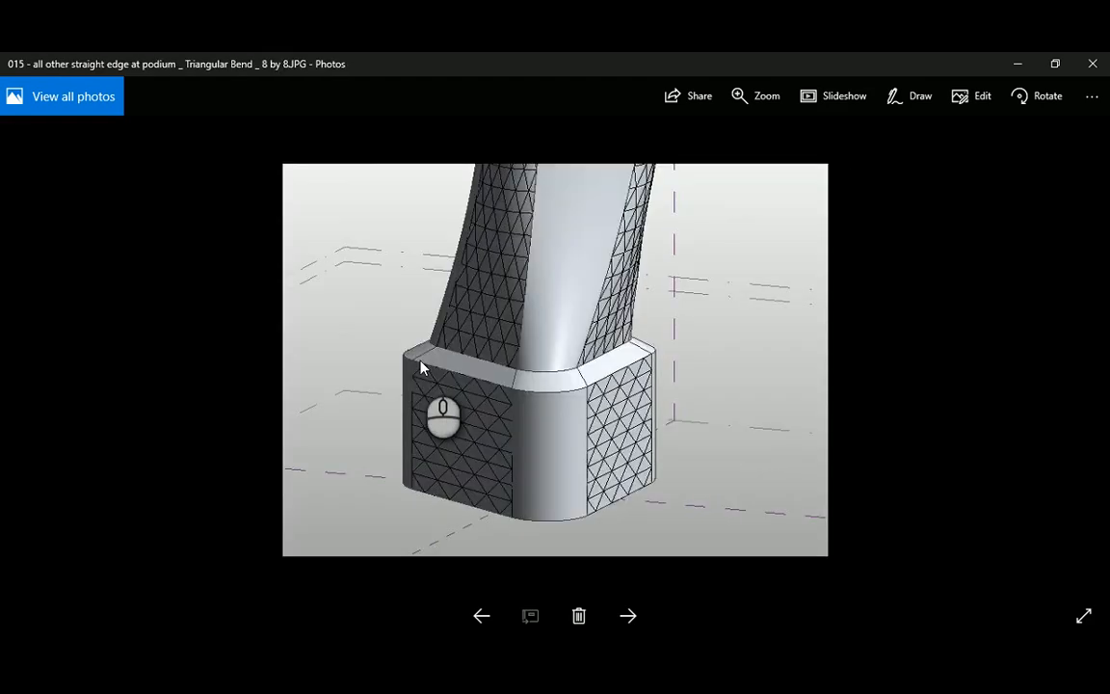
{"action": "left_click", "coordinate": [628, 616]}
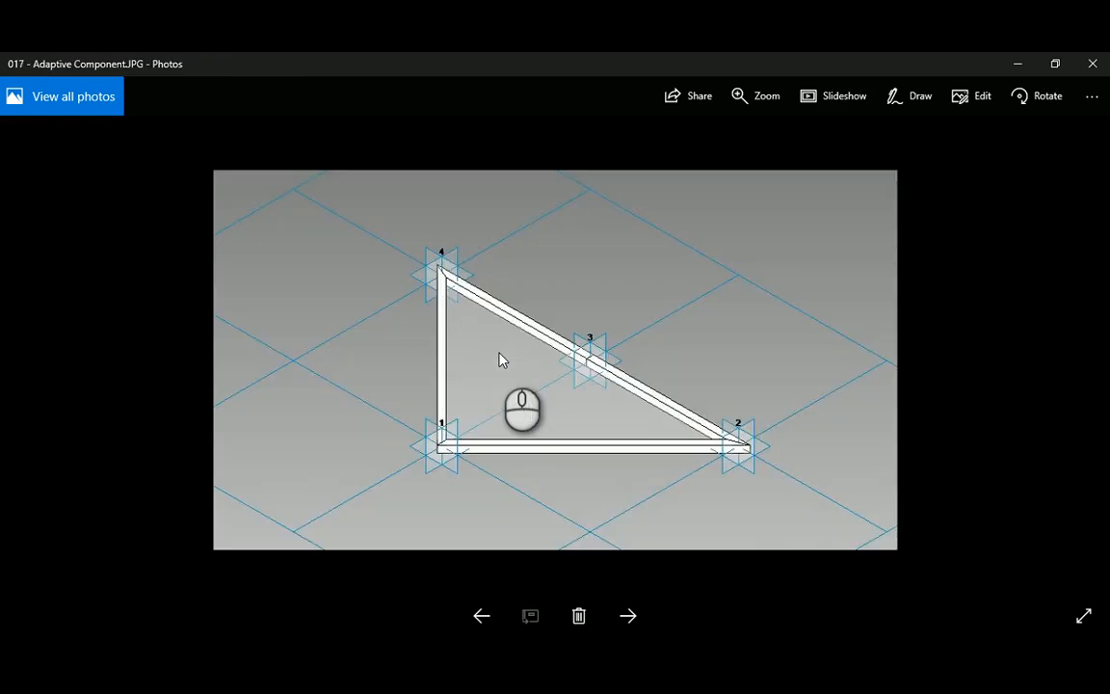
{"action": "left_click", "coordinate": [628, 616]}
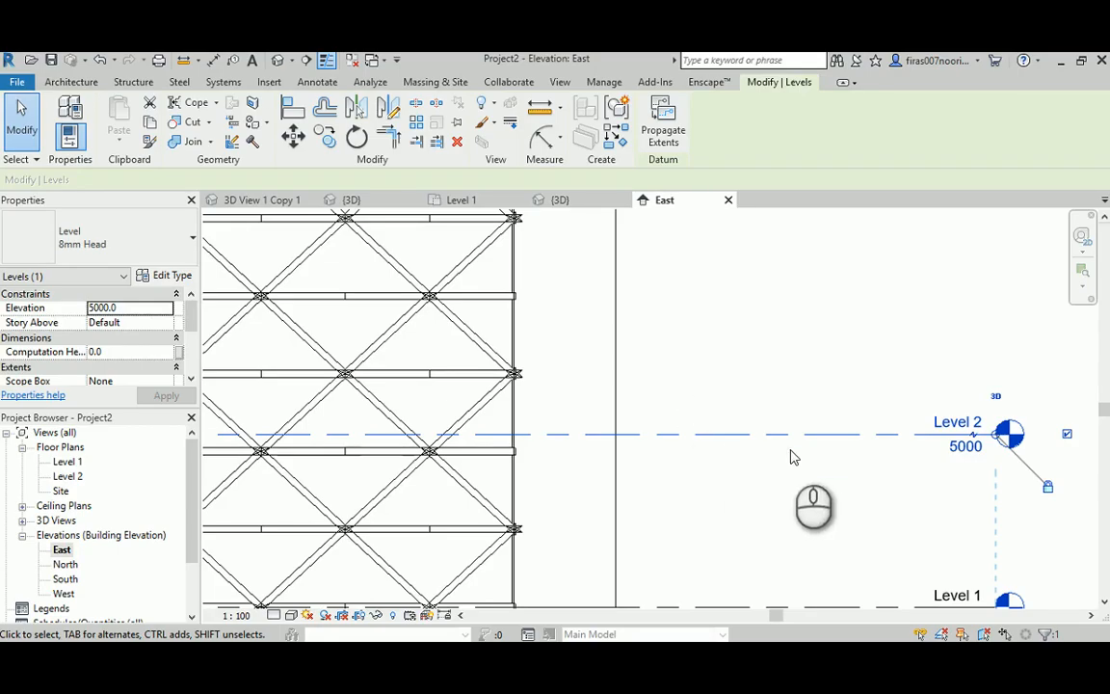
Set Level 2 to 4500 and the podium levels above it, then pick Level 5 at 18000
{"action": "double_click", "coordinate": [965, 445]}
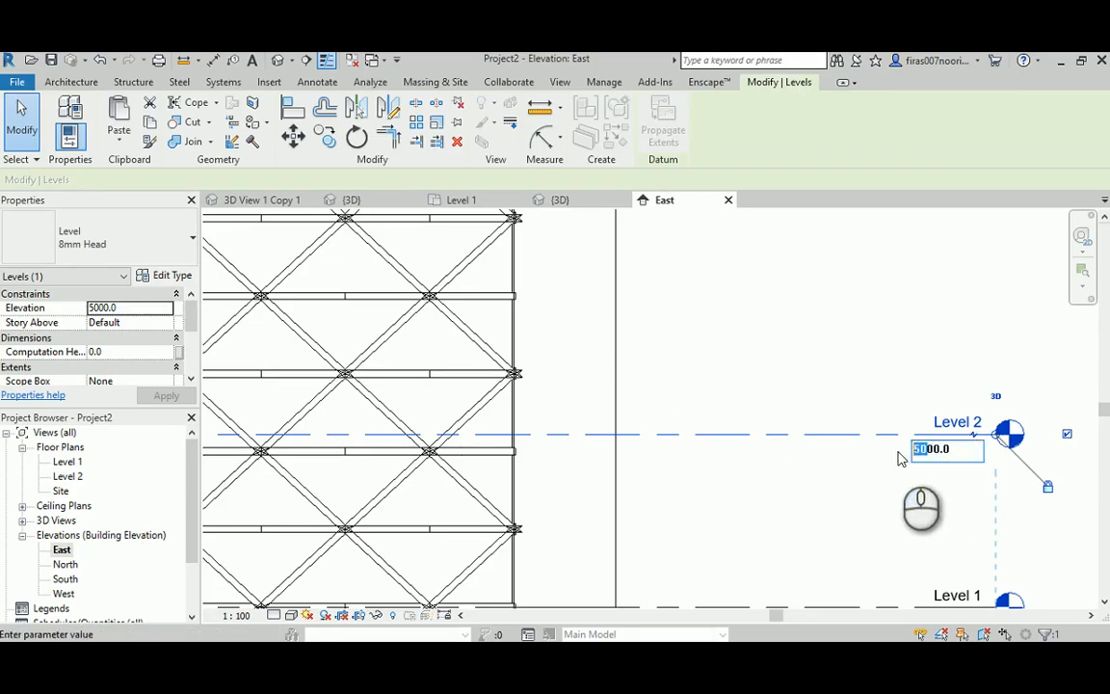
{"action": "type", "text": "4500"}
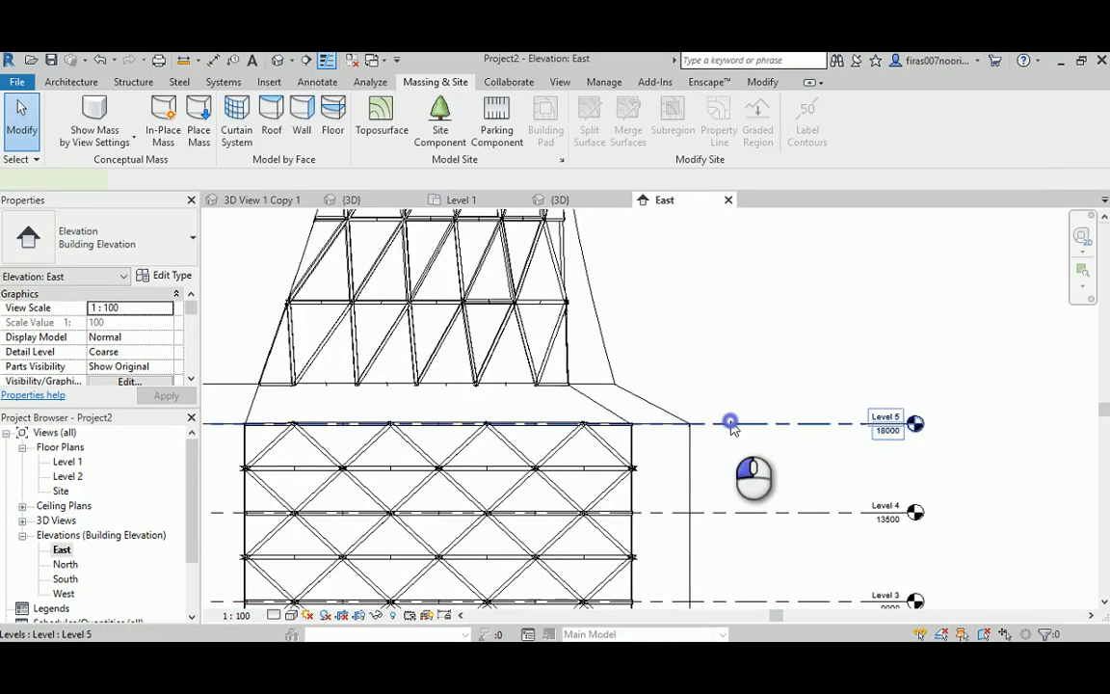
{"action": "left_click", "coordinate": [730, 424]}
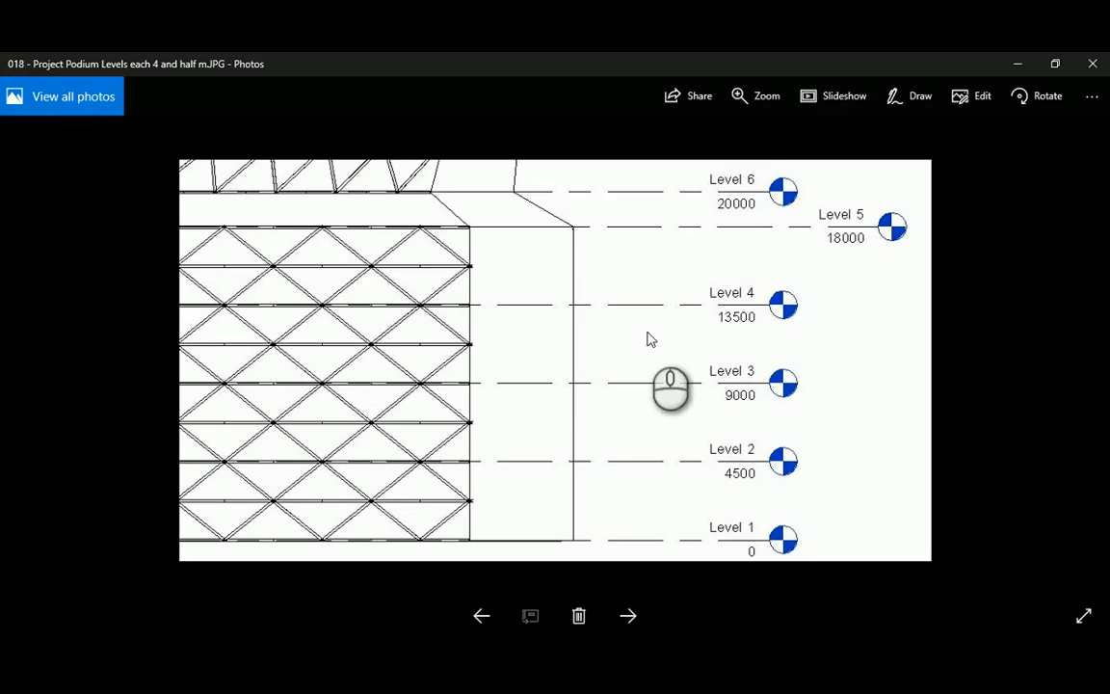
Show the top levels reference image, spaced 5 m apart up to Level 36 at 170000
{"action": "left_click", "coordinate": [628, 617]}
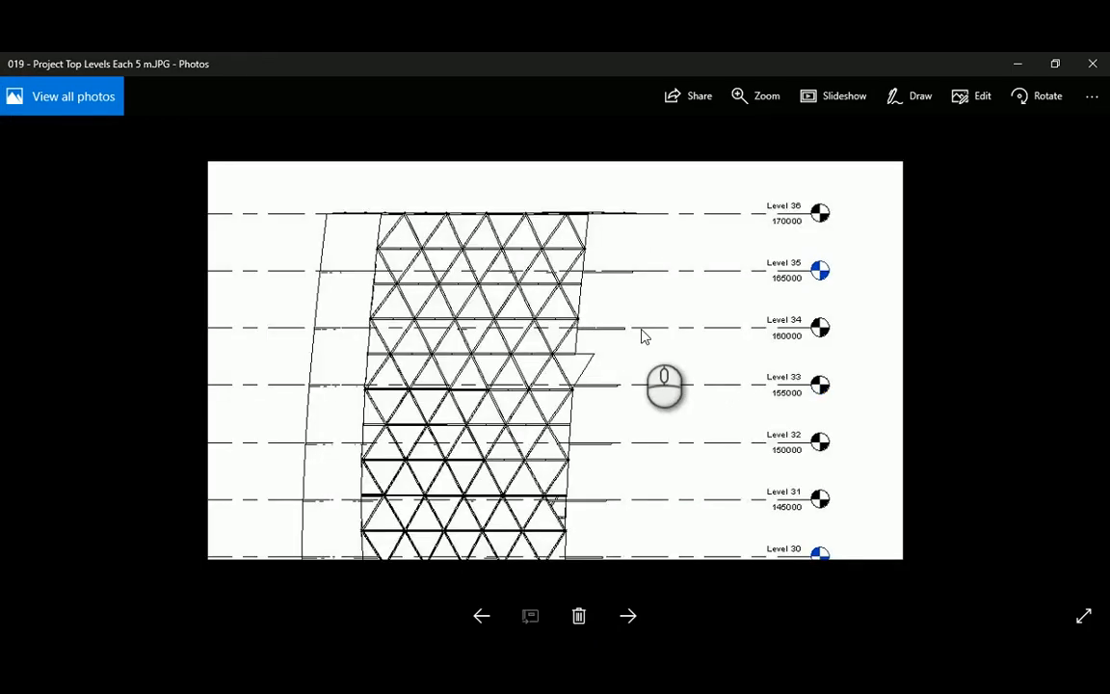
{"action": "mouse_move", "coordinate": [420, 193]}
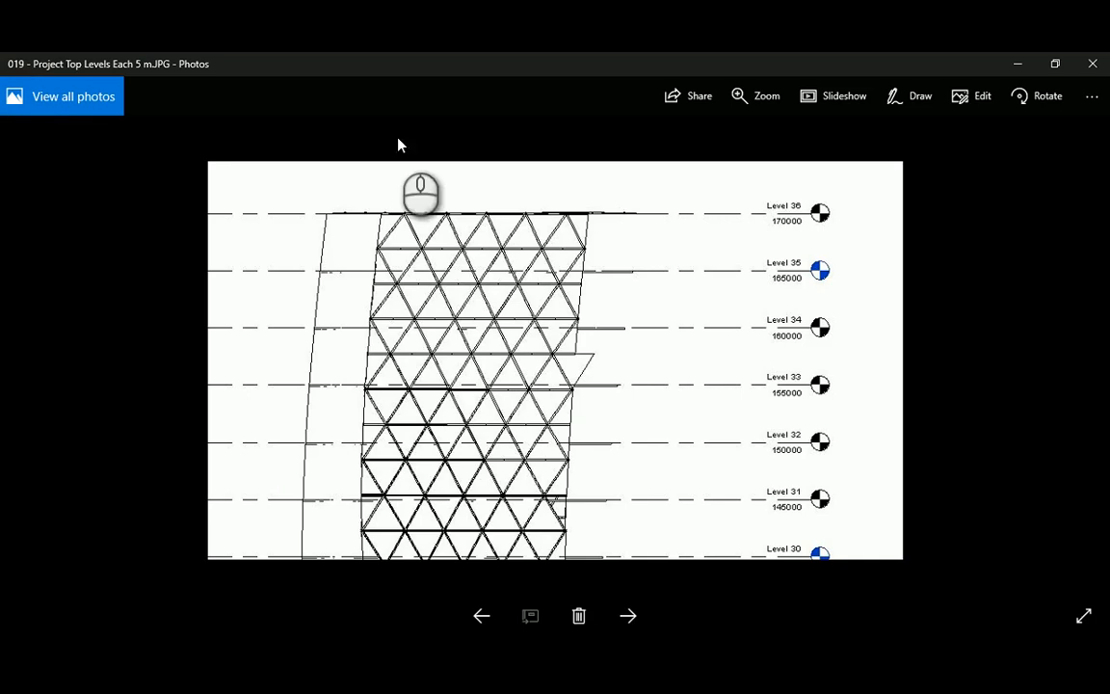
{"action": "mouse_move", "coordinate": [164, 75]}
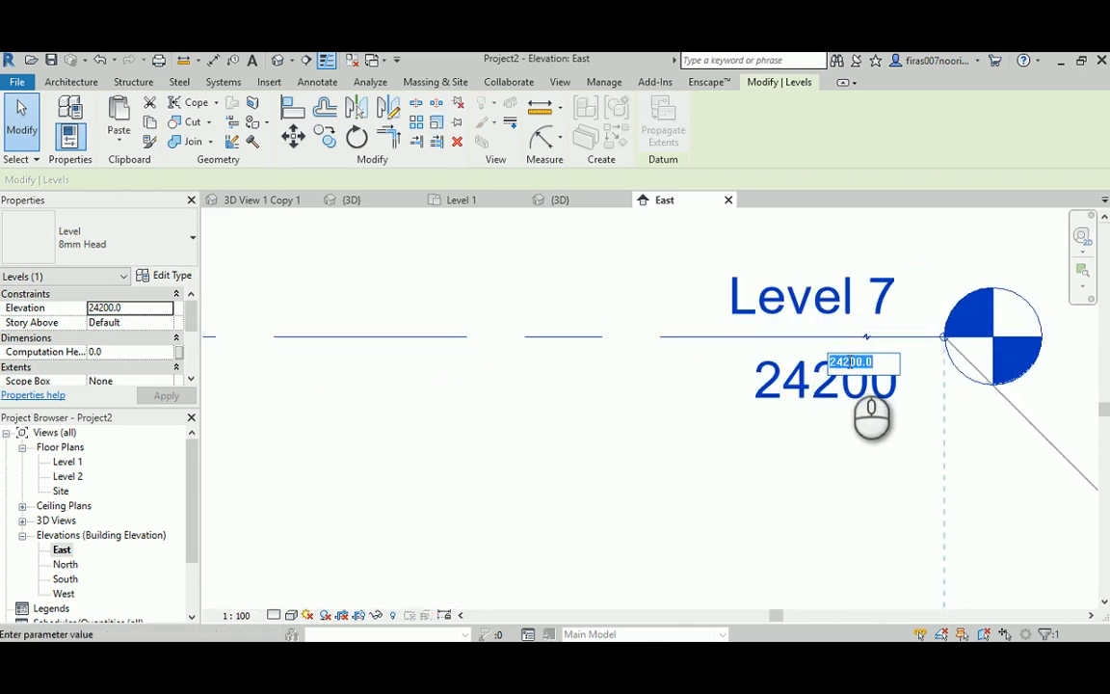
Set Level 7 to elevation 24150 before arraying the grouped level
{"action": "type", "text": "24150.0"}
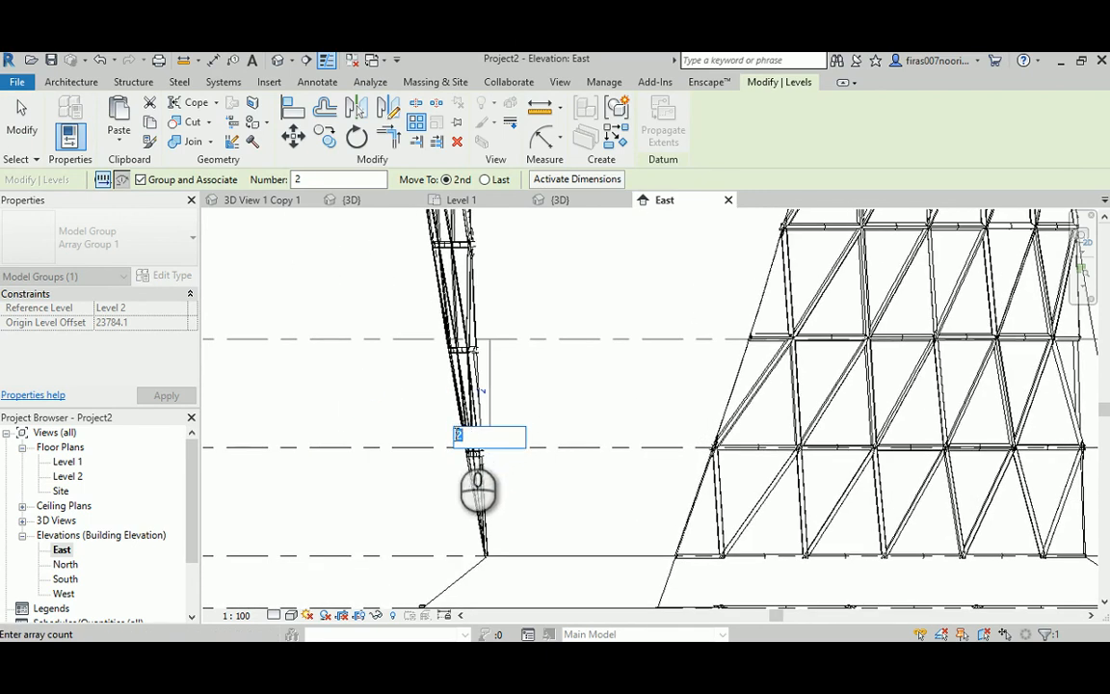
Array the grouped level into 30 copies stacked up the tower
{"action": "type", "text": "30"}
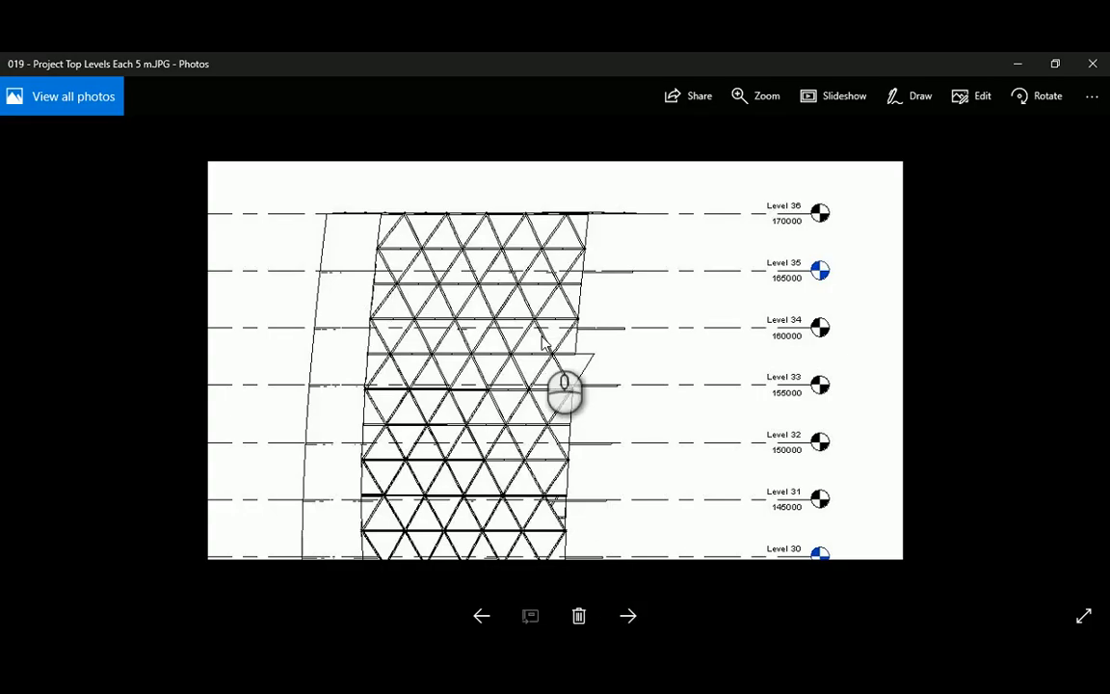
Show the reference image of the tower top after slabs were added
{"action": "left_click", "coordinate": [629, 617]}
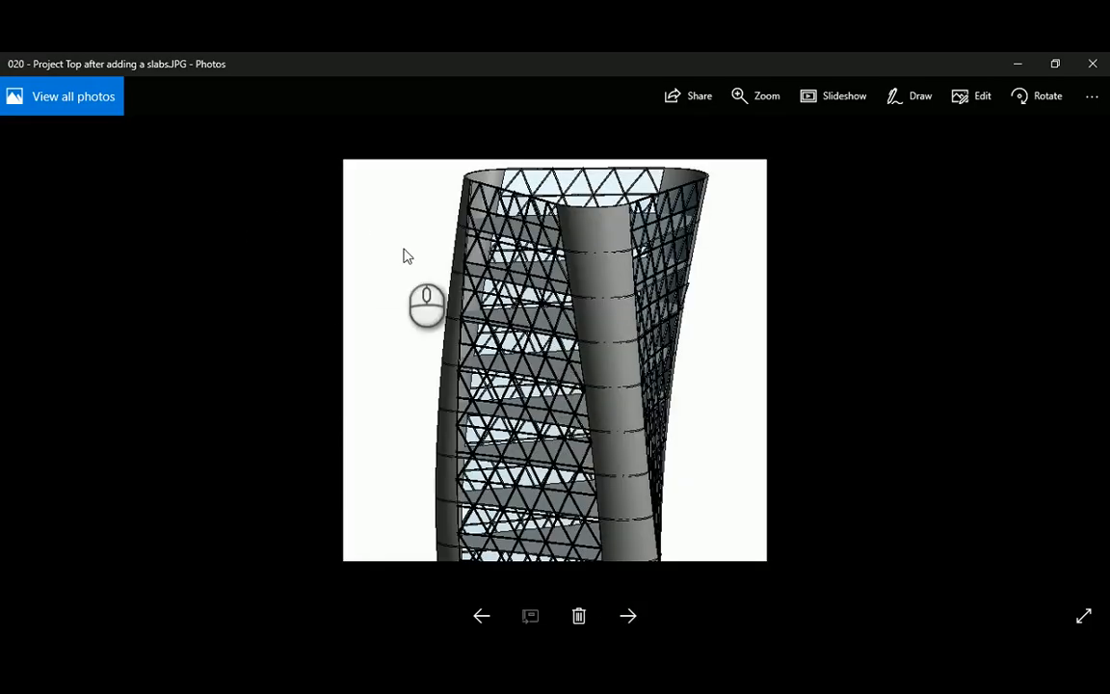
{"action": "mouse_move", "coordinate": [536, 235]}
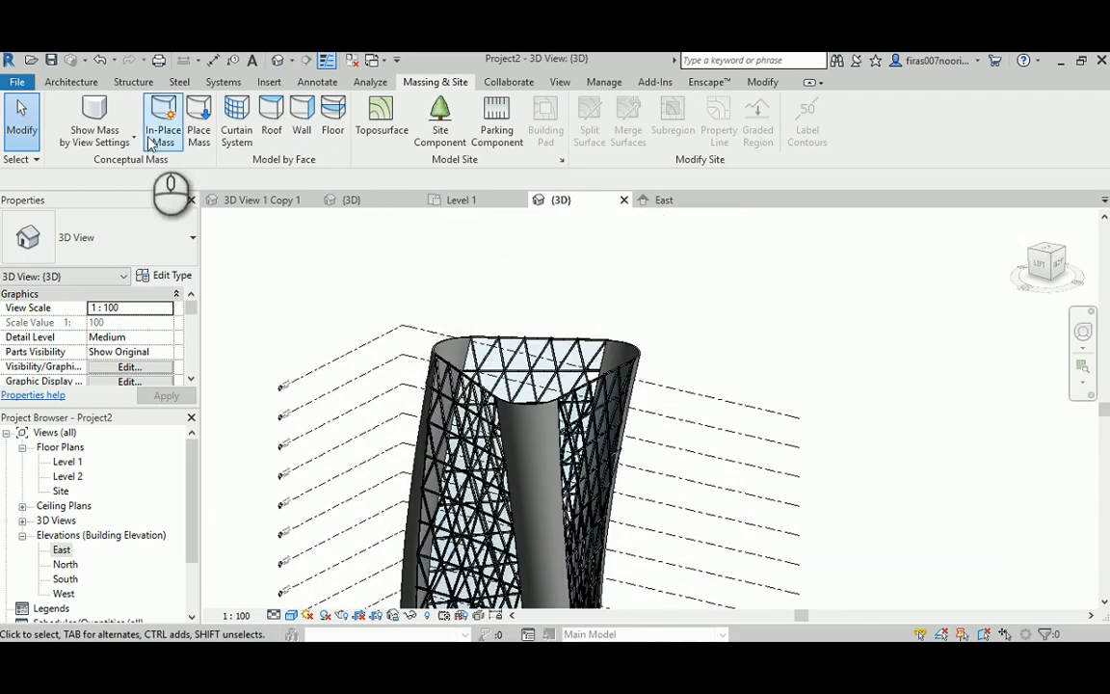
Return to the 3D view and select the tower's conceptual mass
{"action": "left_click", "coordinate": [93, 116]}
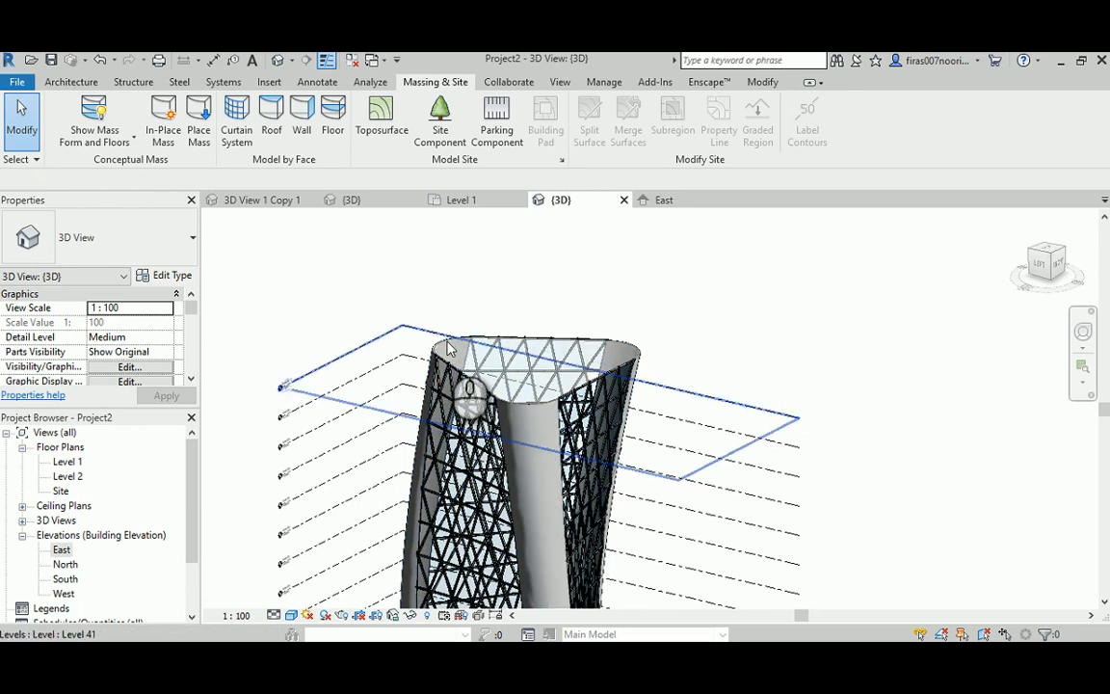
{"action": "left_click", "coordinate": [530, 433]}
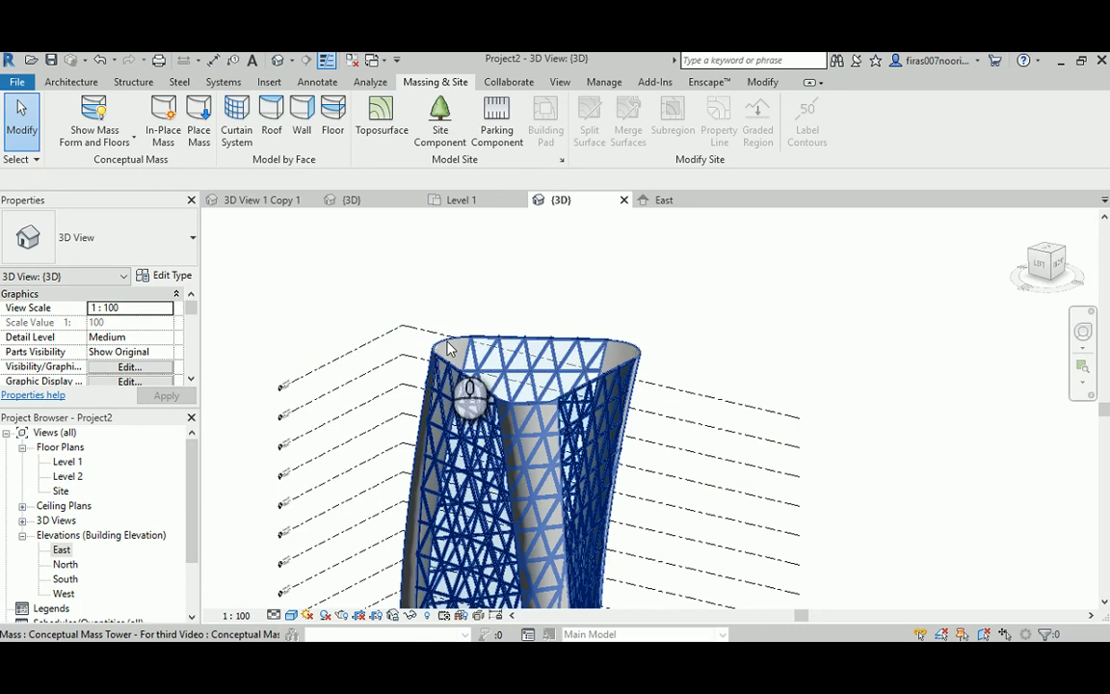
{"action": "left_click", "coordinate": [472, 399]}
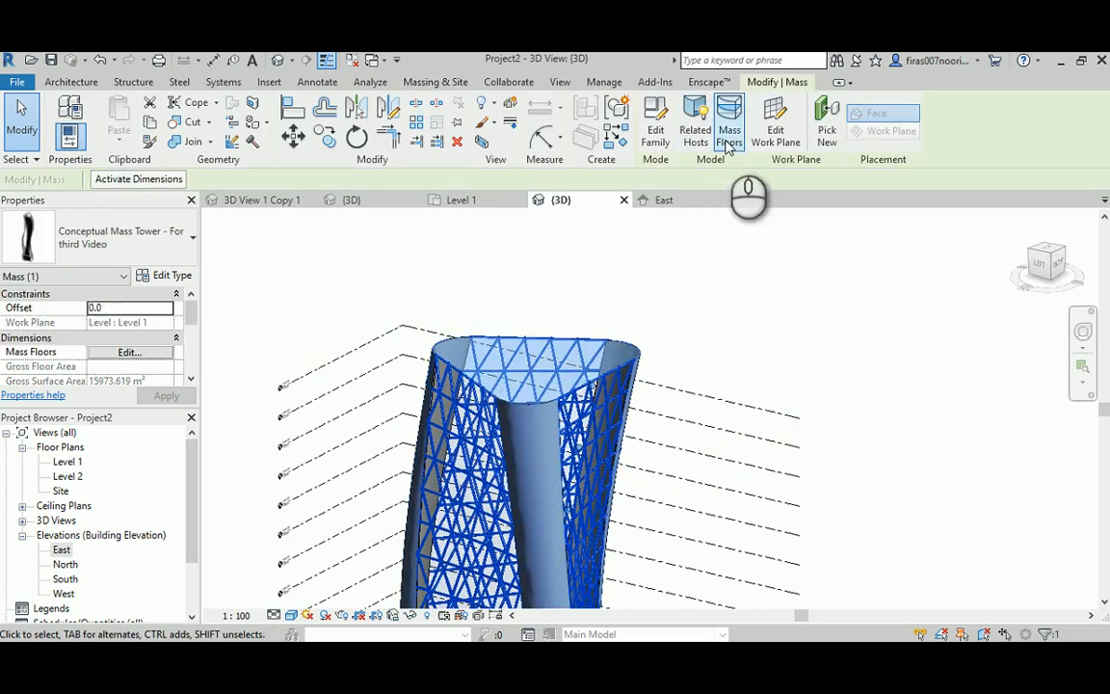
{"action": "mouse_move", "coordinate": [728, 120]}
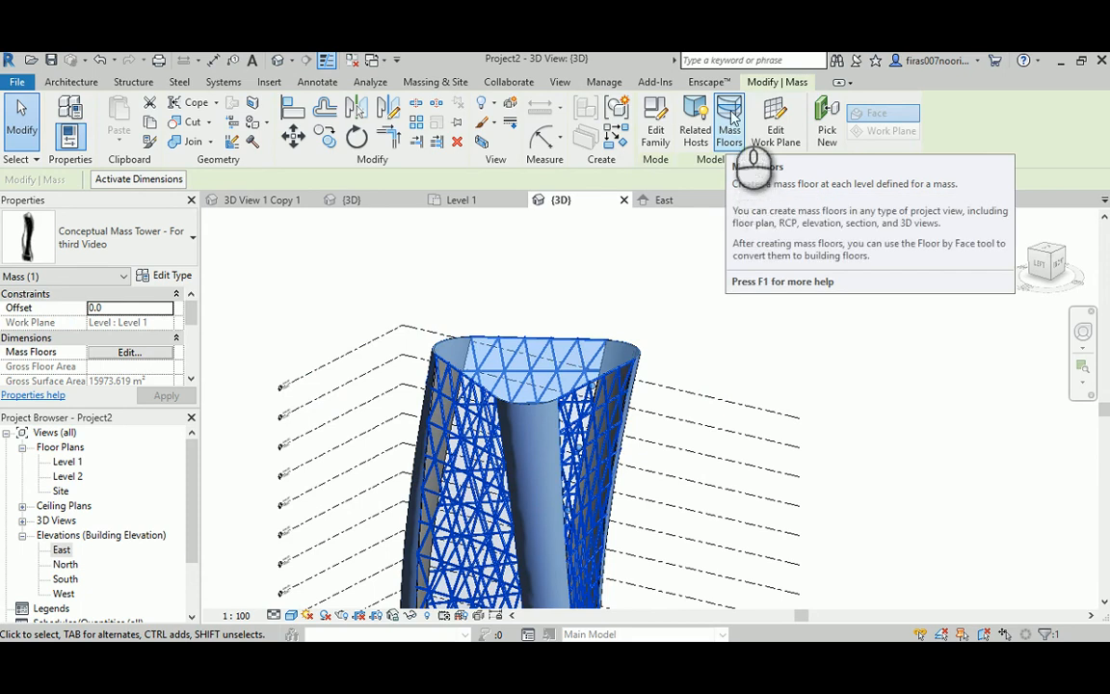
Tick the remaining mass floor levels up to Level 41 and confirm the list
{"action": "left_click", "coordinate": [728, 115]}
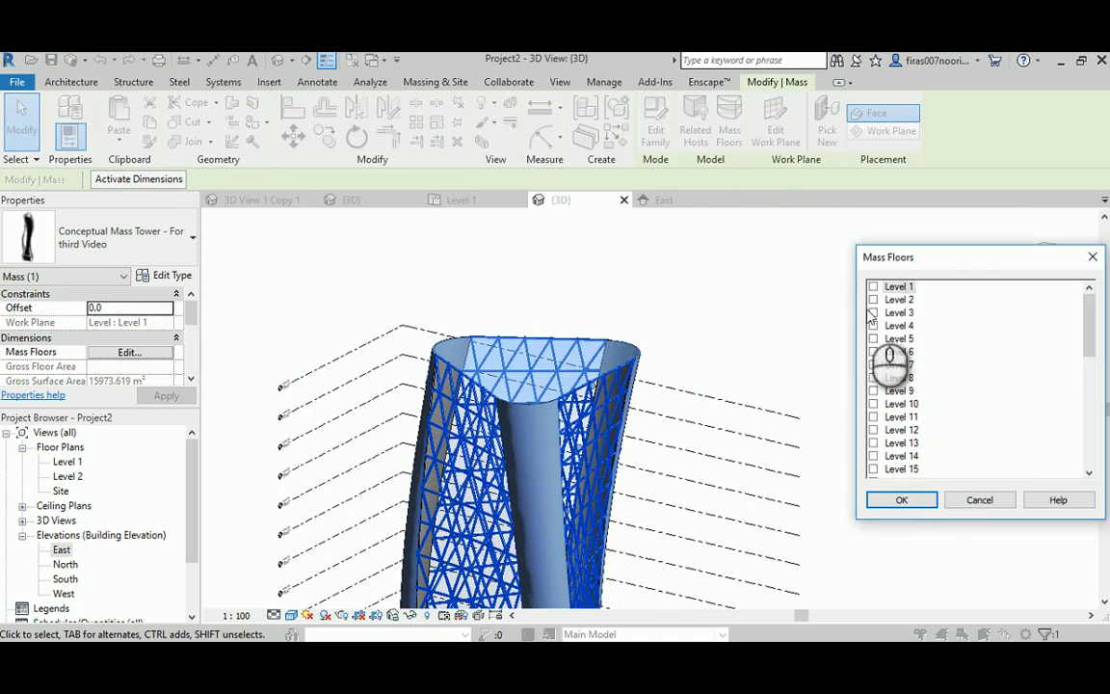
{"action": "scroll", "scroll_direction": "down", "scroll_amount": 3}
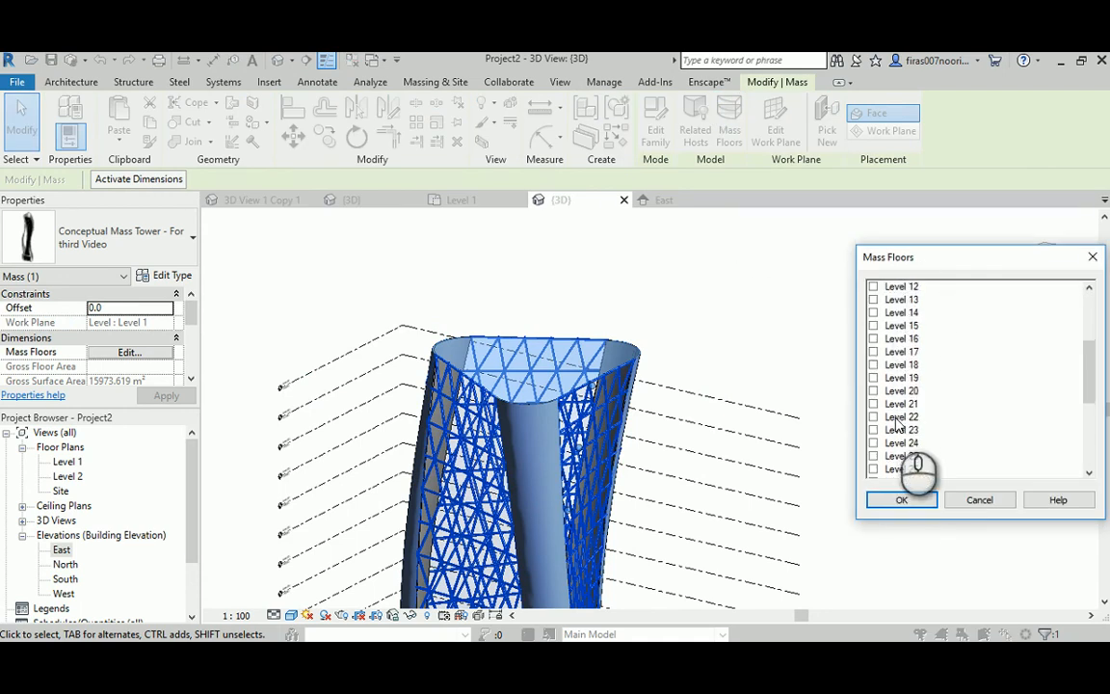
{"action": "scroll", "scroll_direction": "down", "scroll_amount": 3}
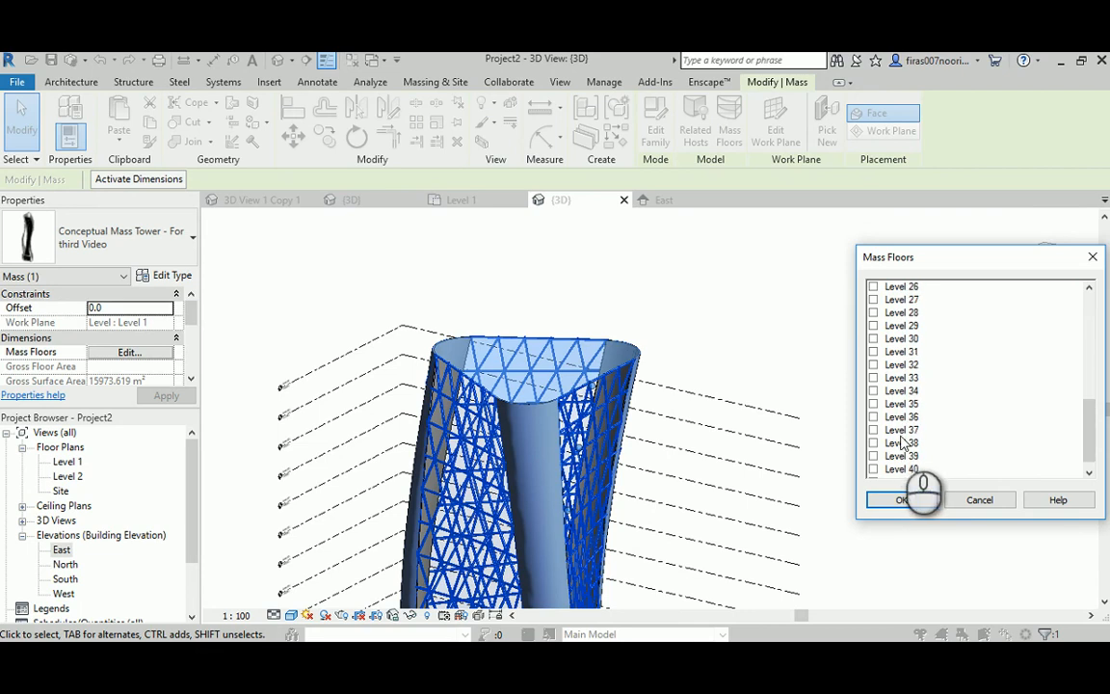
{"action": "scroll", "scroll_direction": "down", "scroll_amount": 3}
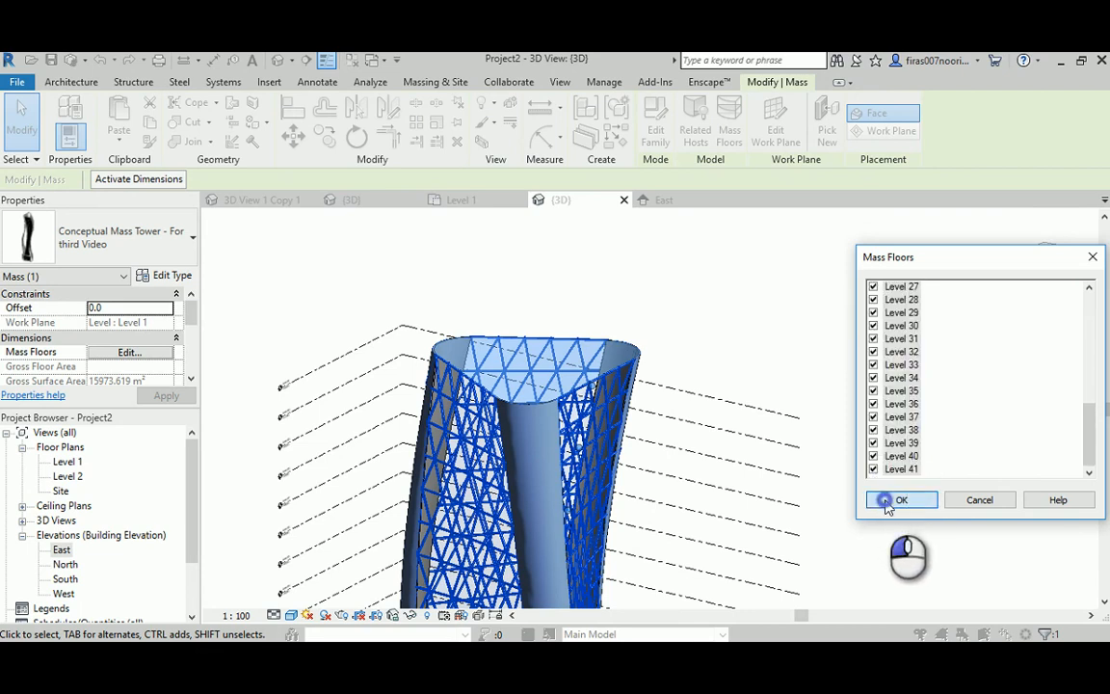
{"action": "left_click", "coordinate": [900, 499]}
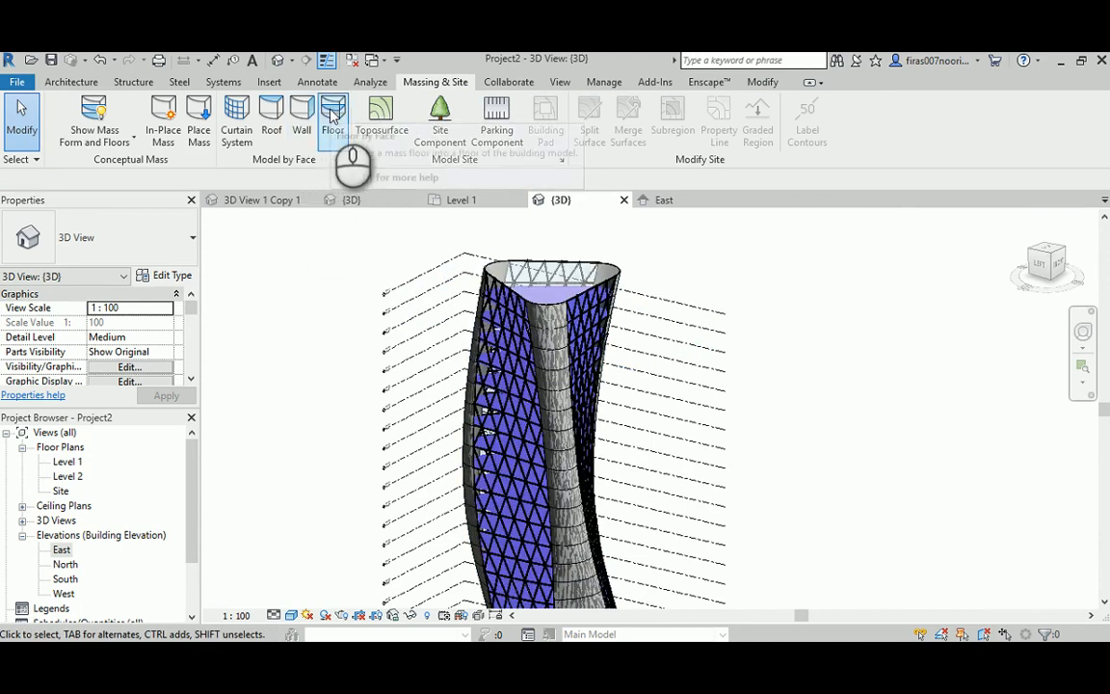
Start Floor by Face and pick the tower's mass floors as faces for Generic 150 mm floors
{"action": "left_click", "coordinate": [331, 115]}
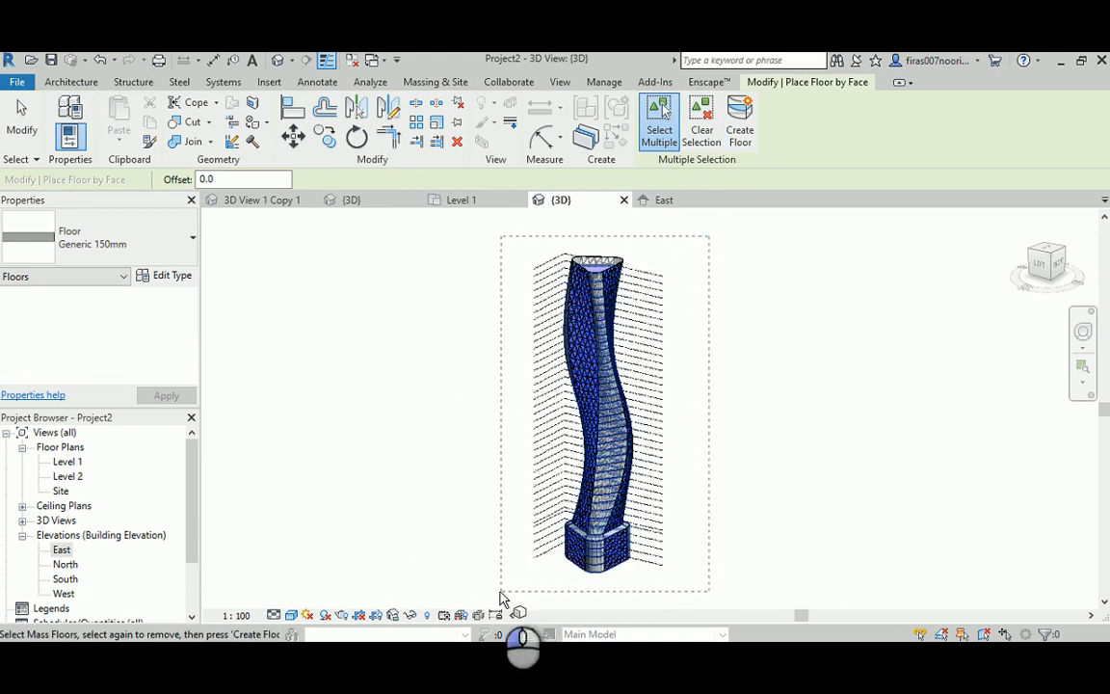
{"action": "left_click", "coordinate": [740, 119]}
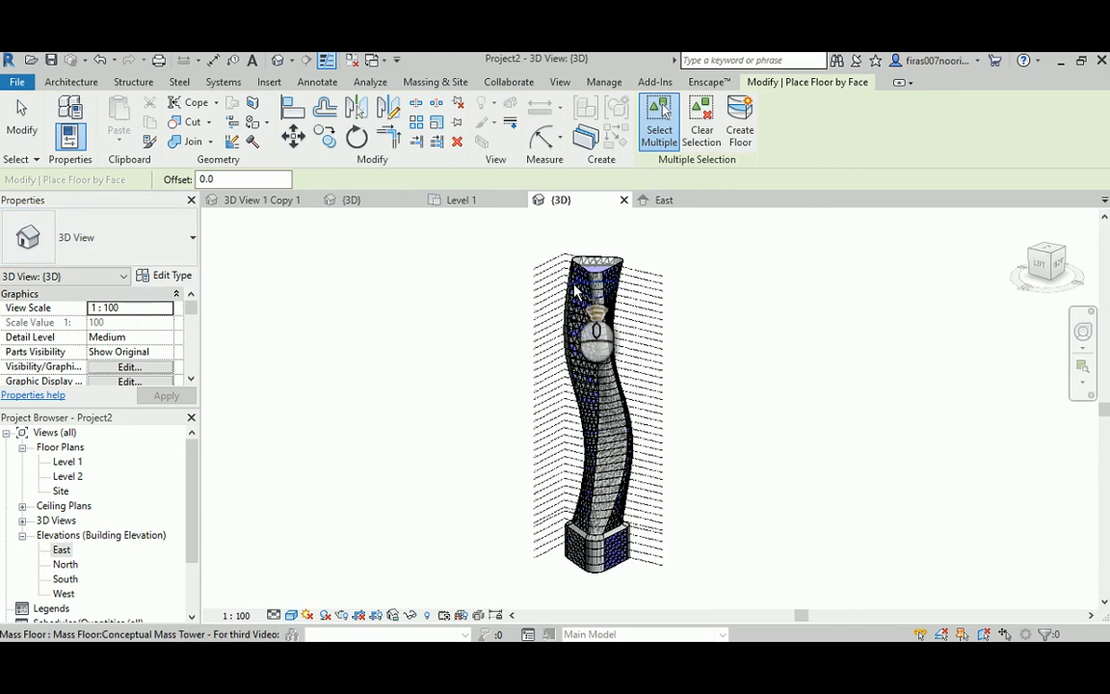
{"action": "scroll", "scroll_direction": "up", "scroll_amount": 3}
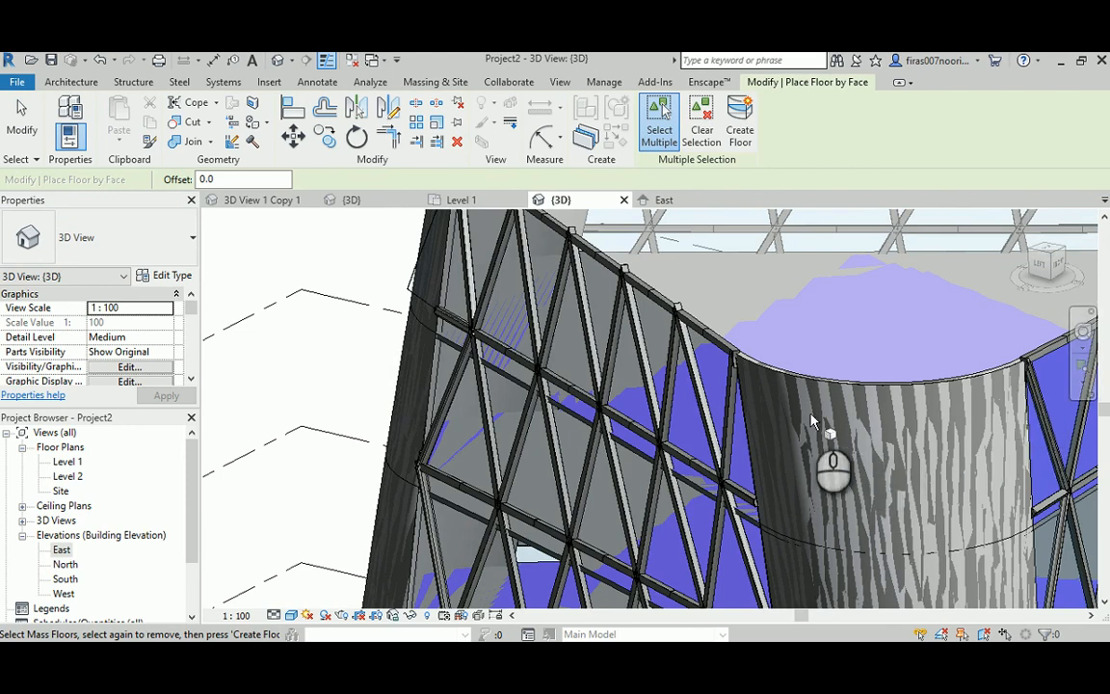
{"action": "mouse_move", "coordinate": [942, 447]}
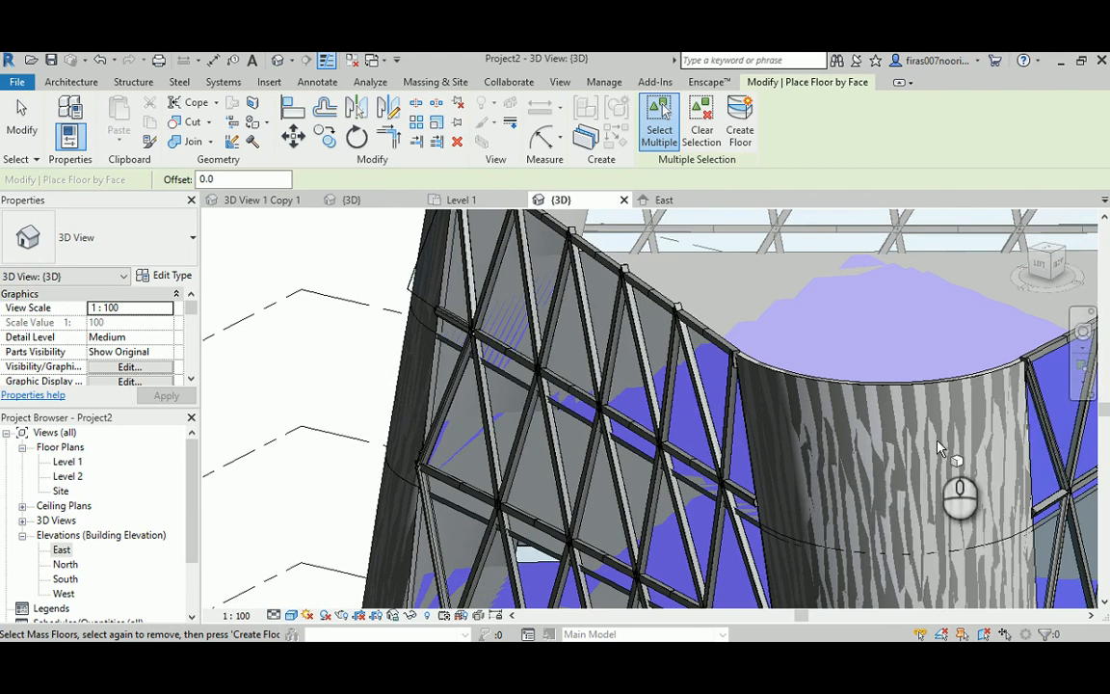
{"action": "mouse_move", "coordinate": [877, 453]}
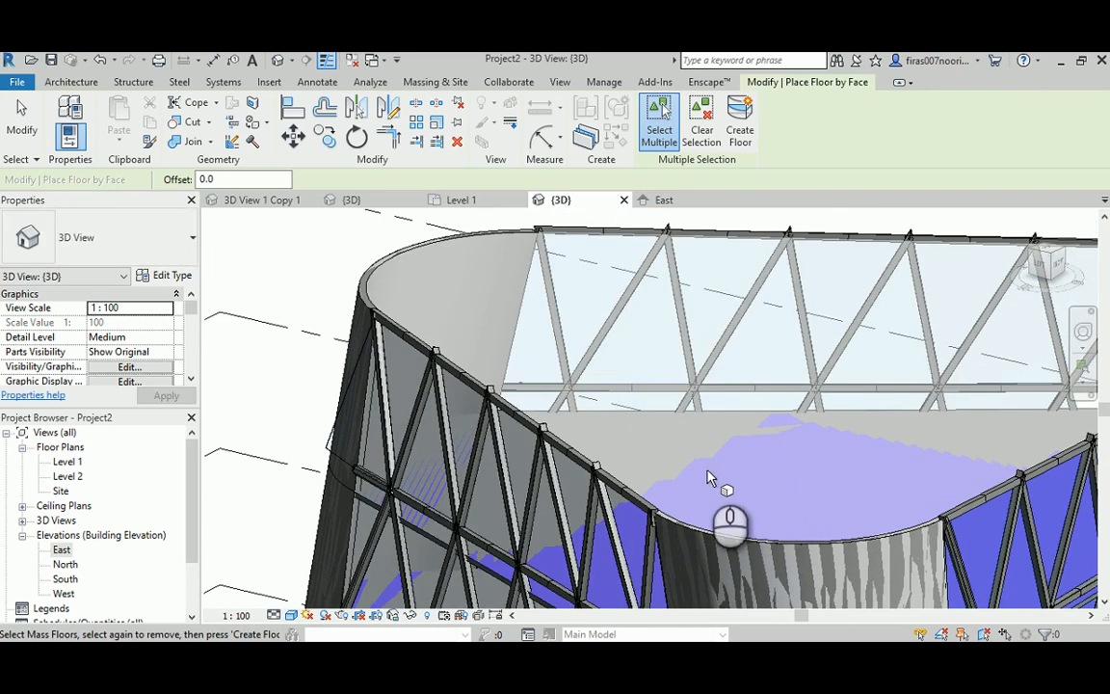
{"action": "mouse_move", "coordinate": [755, 459]}
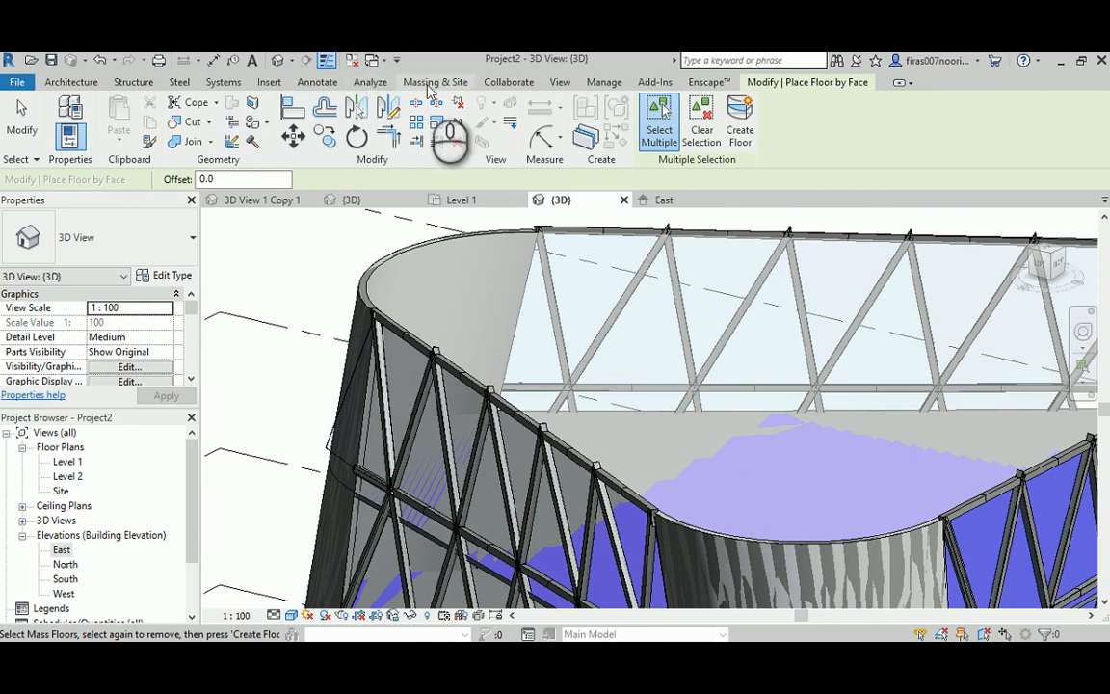
Create Generic 150 mm floors by face on the selected mass floors of the tower
{"action": "left_click", "coordinate": [436, 81]}
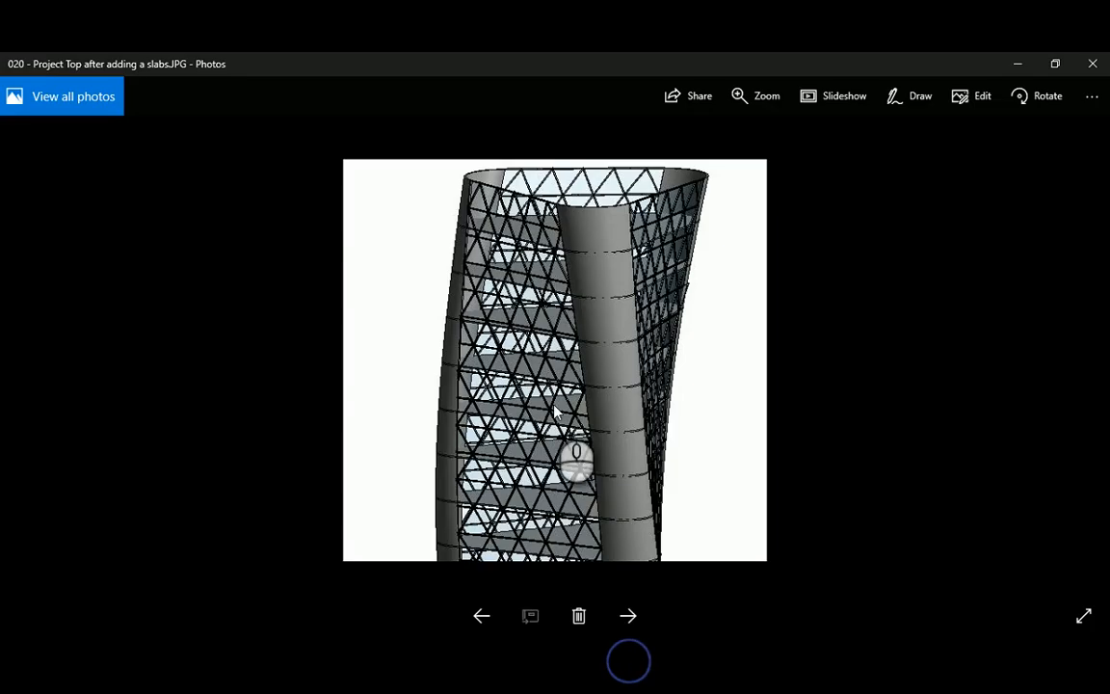
View the landscape reference image of the tower base, then return to the Revit 3D view
{"action": "left_click", "coordinate": [628, 617]}
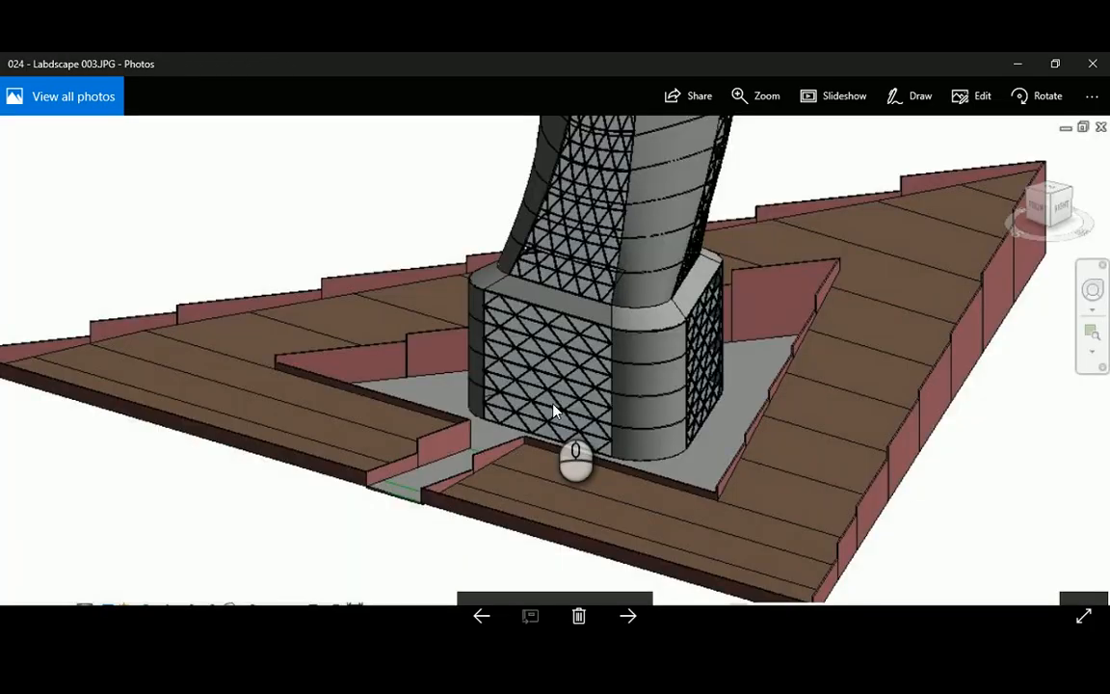
{"action": "left_click", "coordinate": [482, 617]}
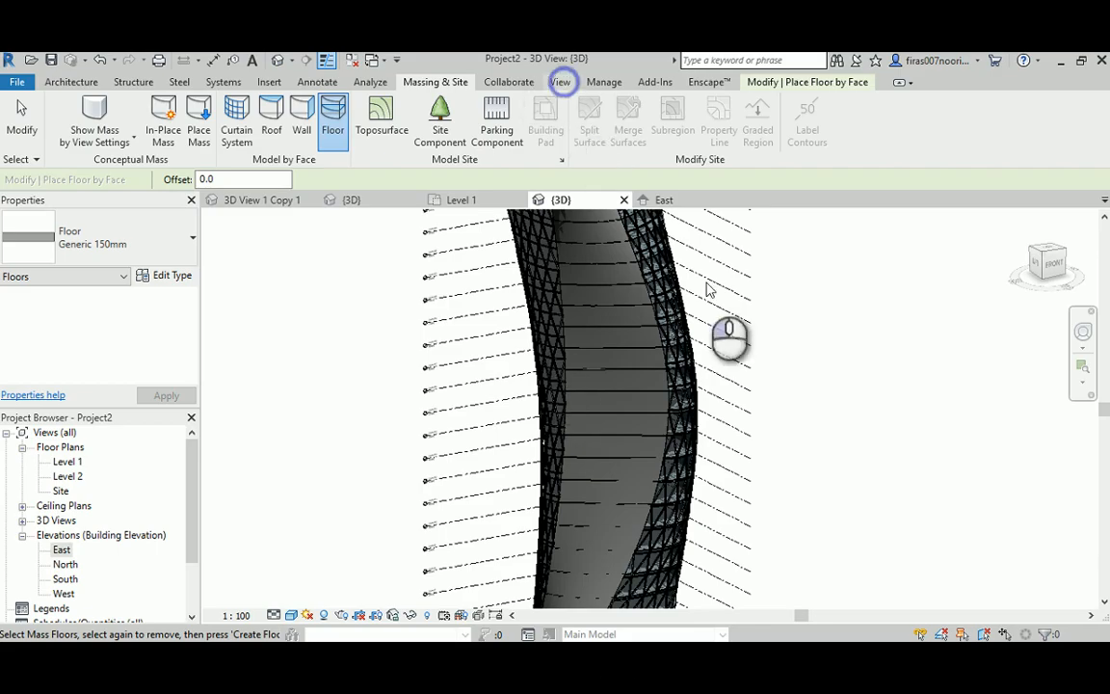
Create new floor plan views for Levels 10, 20, 30 and 40, leaving Level 40's plan open
{"action": "left_click", "coordinate": [558, 80]}
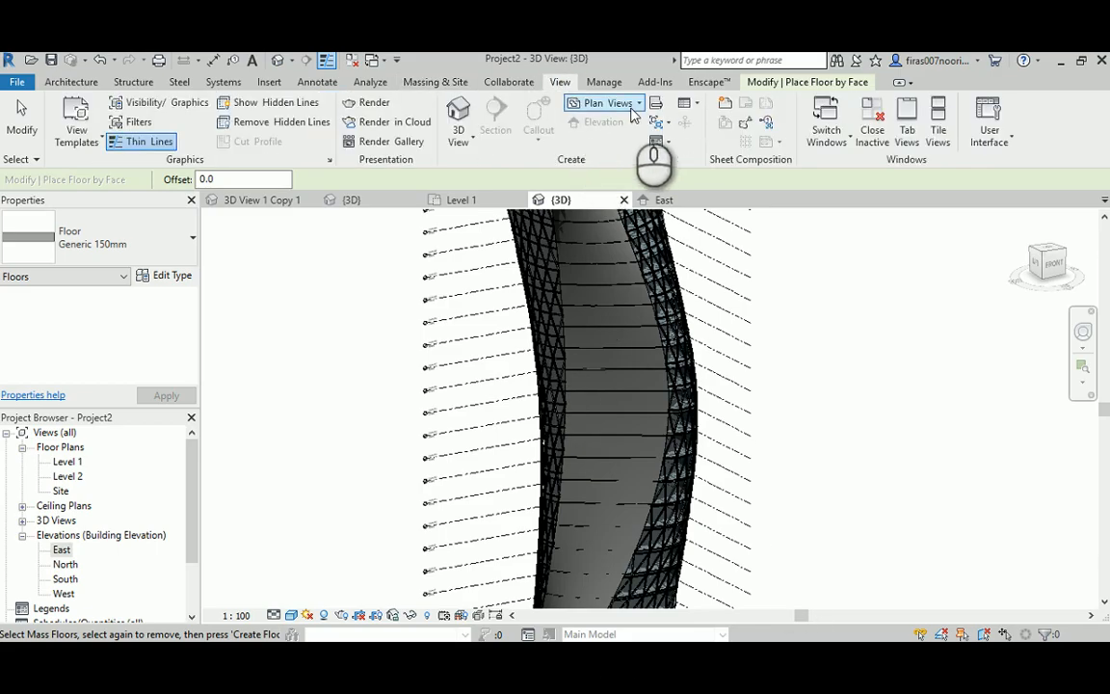
{"action": "left_click", "coordinate": [599, 104]}
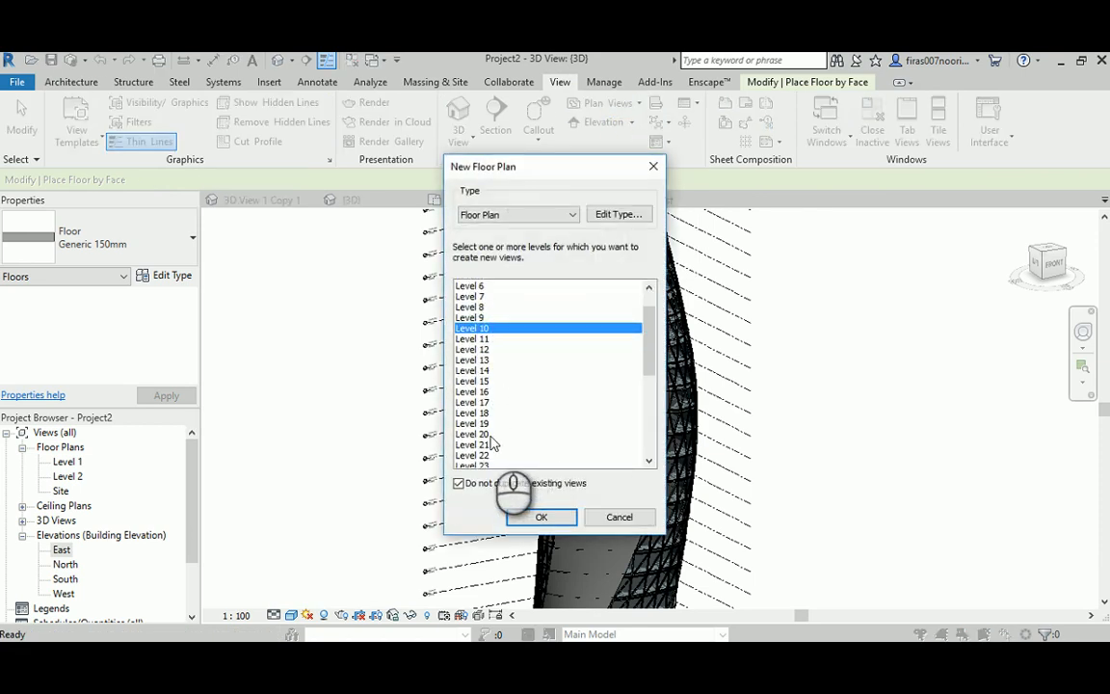
{"action": "scroll", "scroll_direction": "down", "scroll_amount": 3}
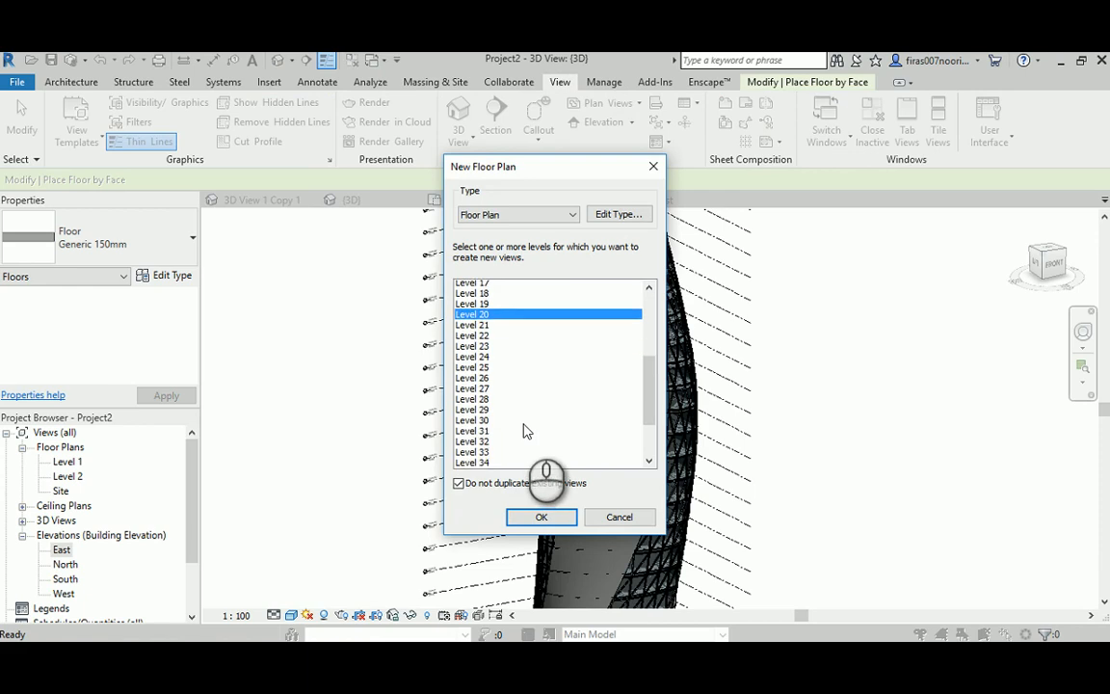
{"action": "scroll", "scroll_direction": "down", "scroll_amount": 3}
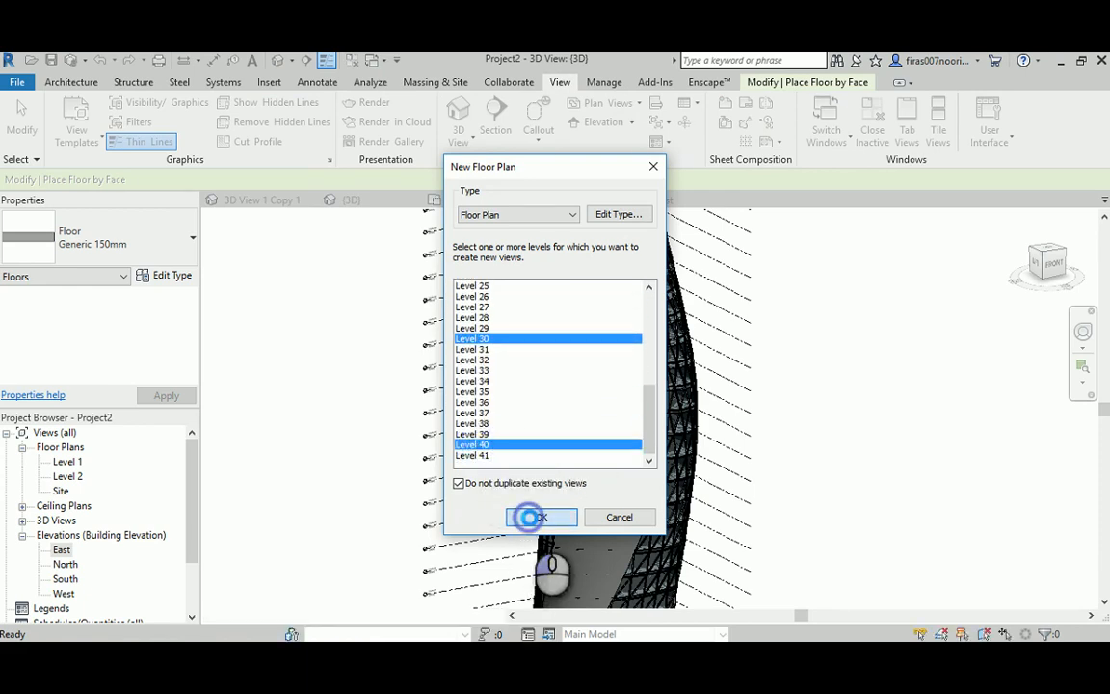
{"action": "left_click", "coordinate": [540, 517]}
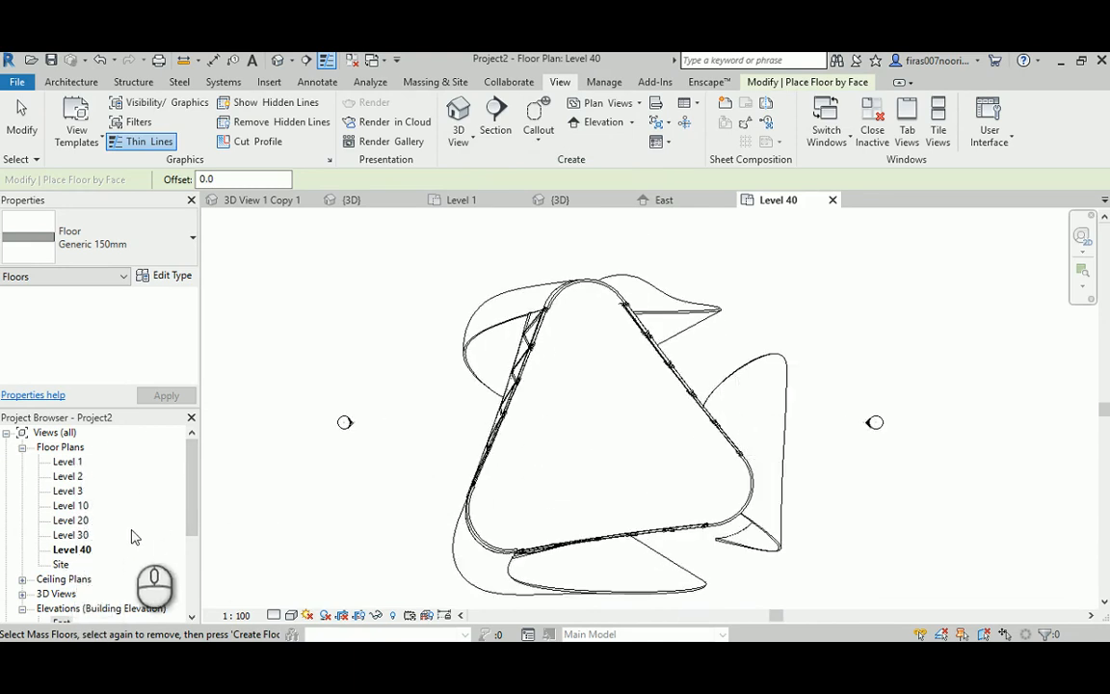
Set the Level 40 plan's View Range to unlimited view depth so the whole tower shows
{"action": "left_click", "coordinate": [72, 550]}
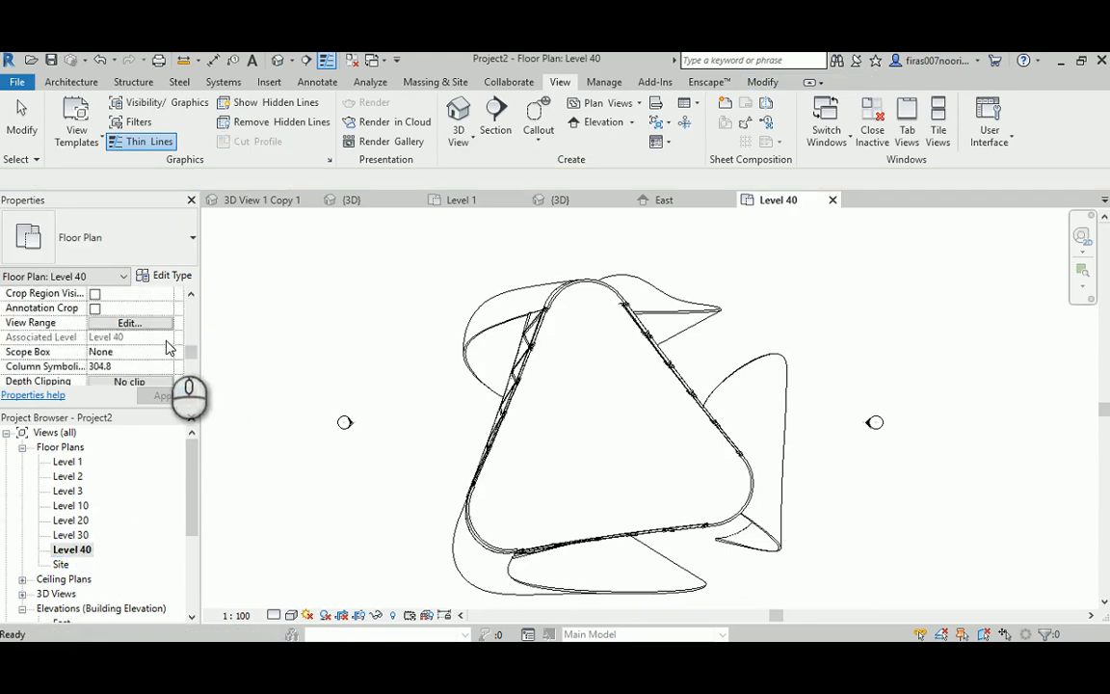
{"action": "left_click", "coordinate": [127, 323]}
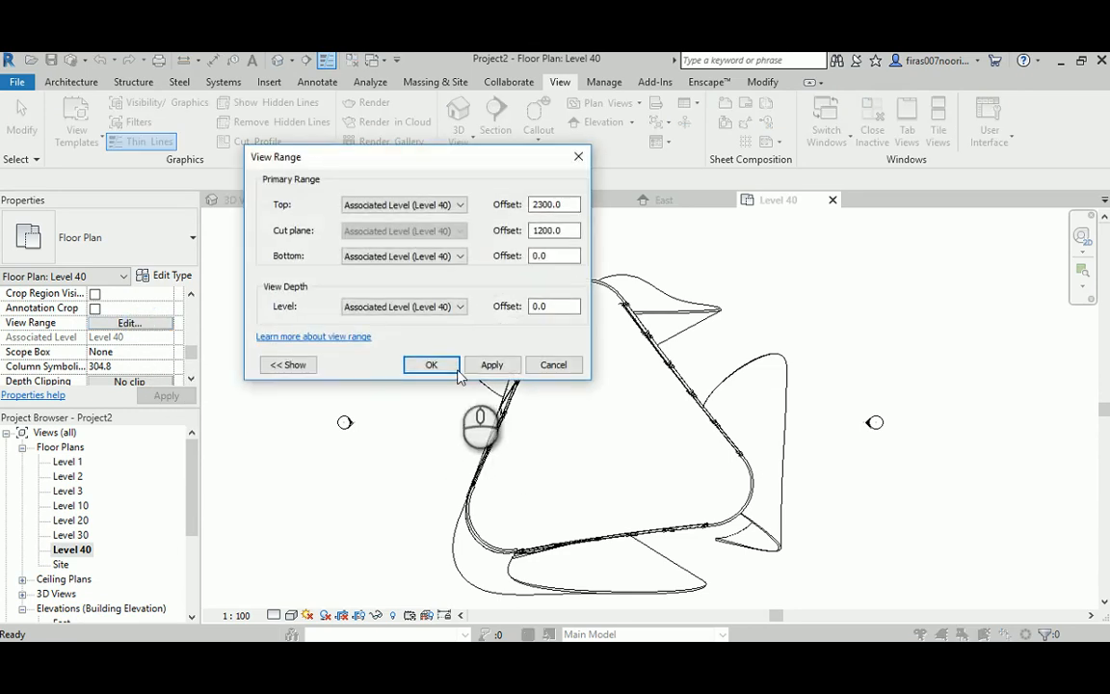
{"action": "left_click", "coordinate": [403, 304]}
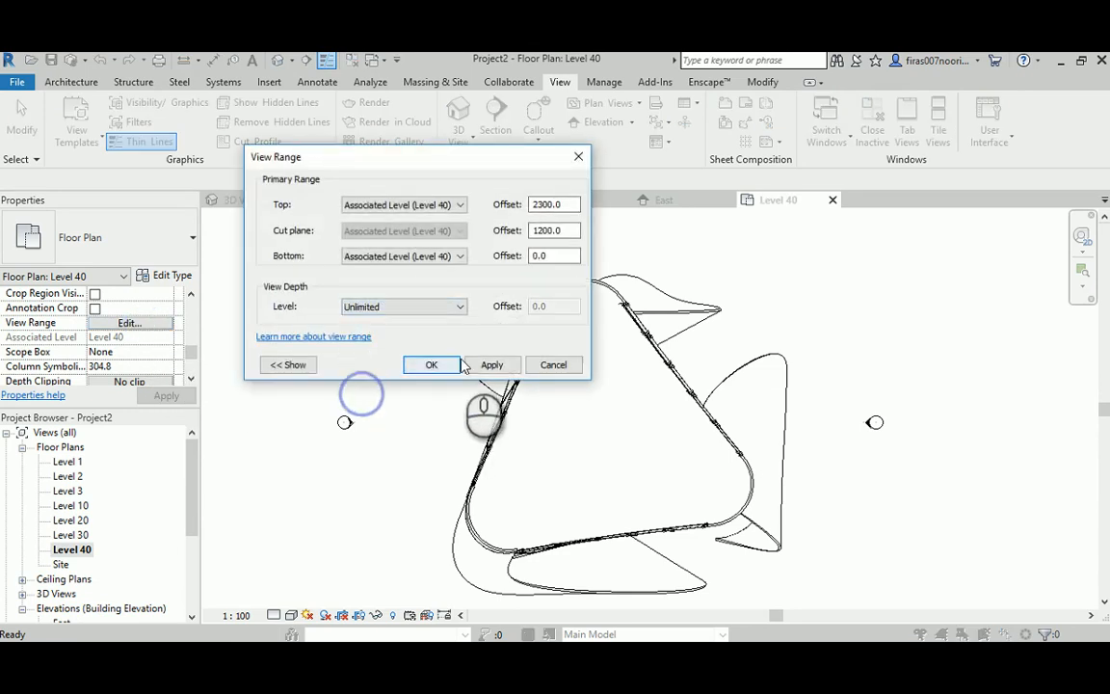
{"action": "left_click", "coordinate": [432, 364]}
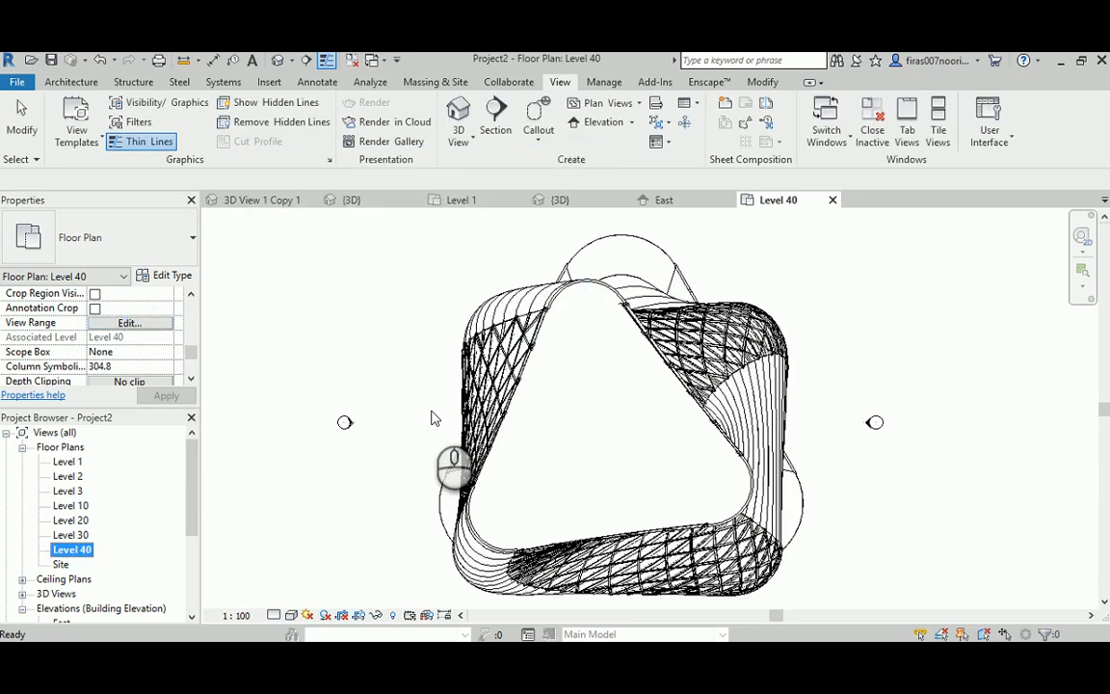